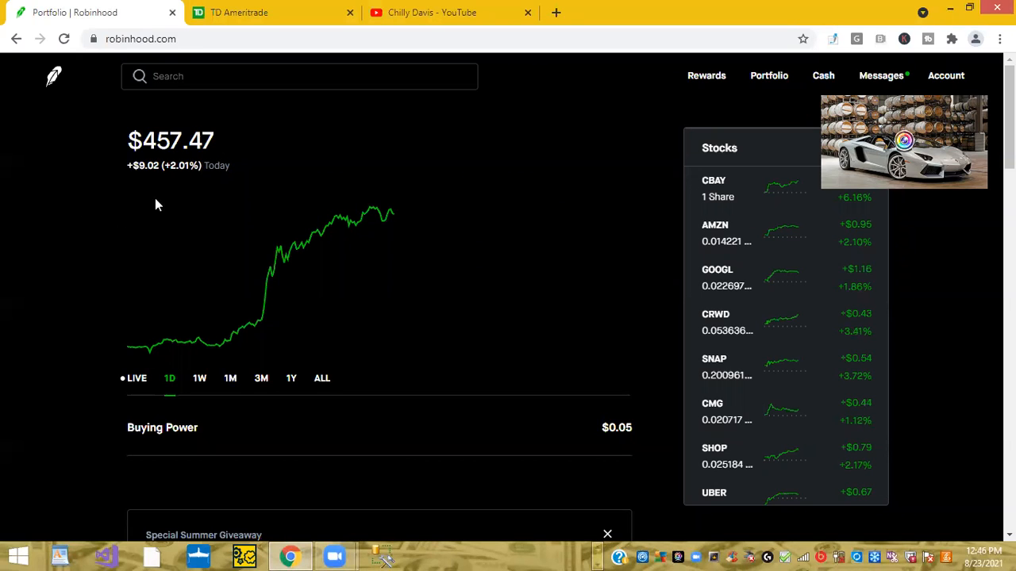
mouse_move(222, 210)
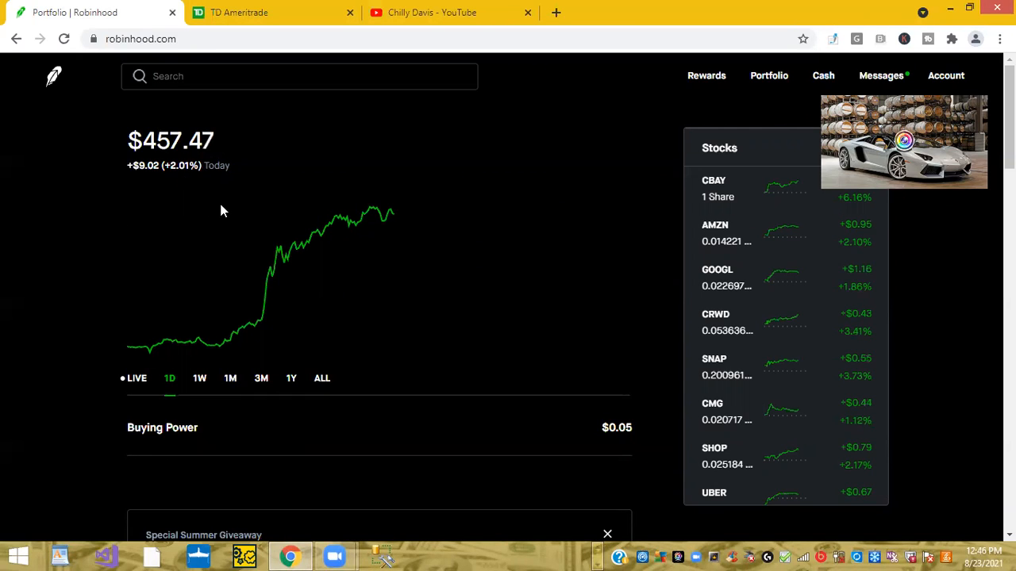
mouse_move(869, 230)
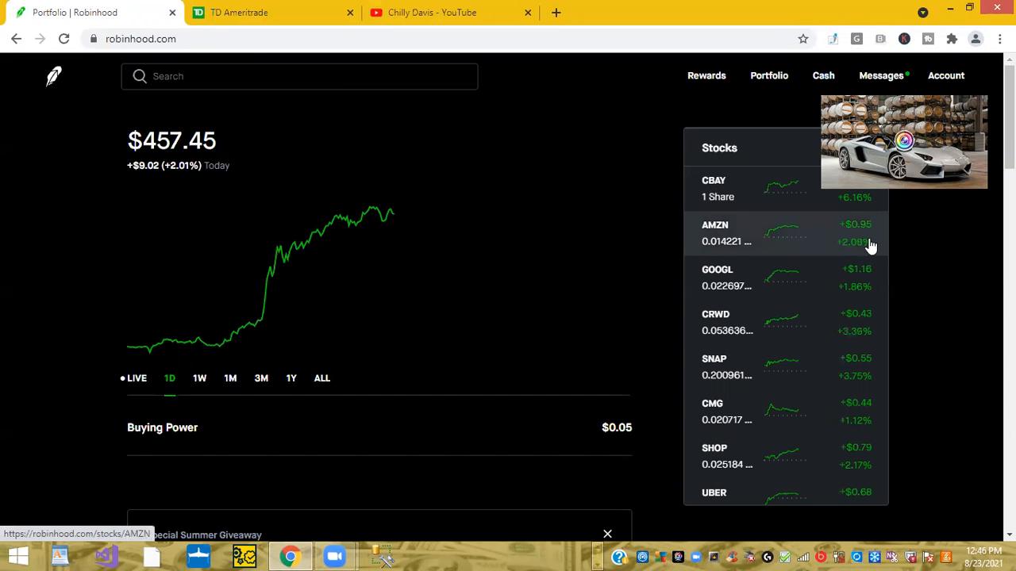
mouse_move(868, 331)
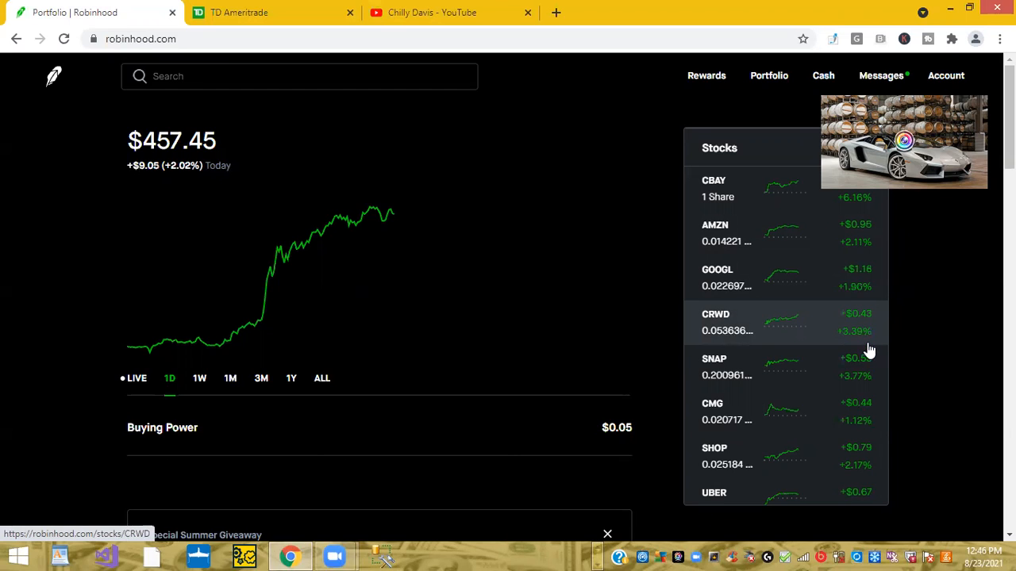
Scroll the Robinhood holdings' daily changes through FB, RBLX, F, NVDA, HOOD and DOCS (+14.34%)
scroll("down", 3)
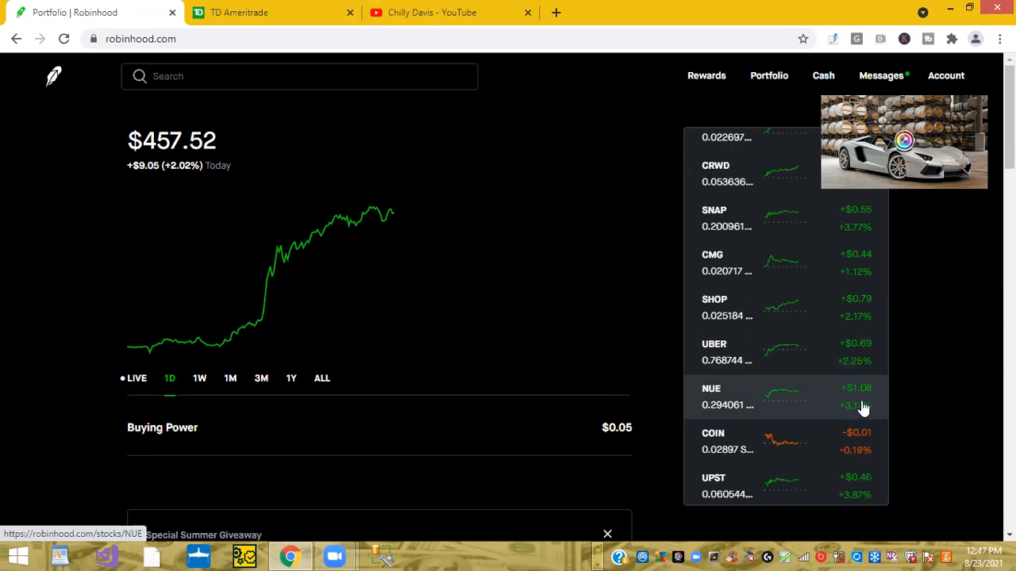
scroll("down", 3)
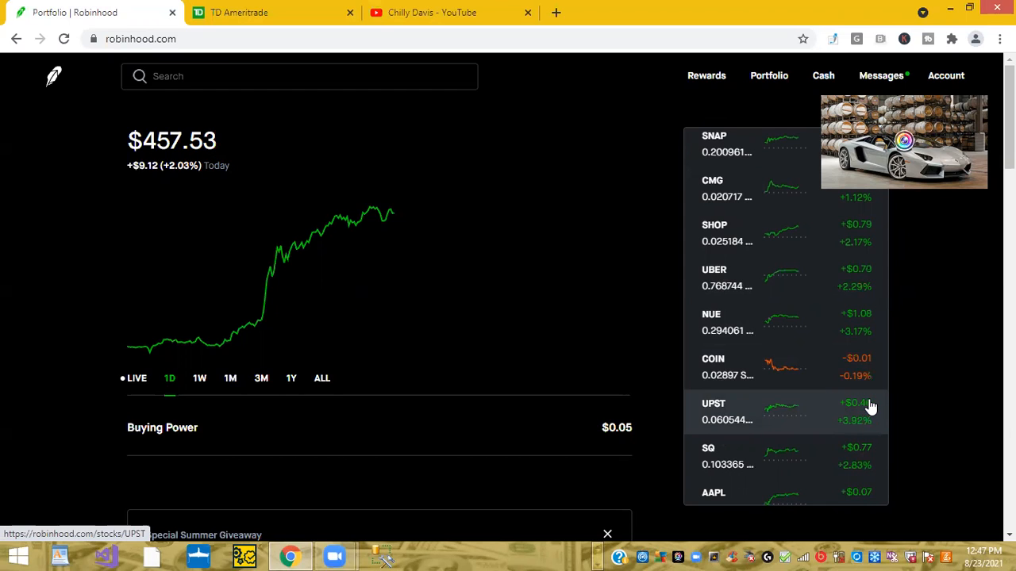
scroll("down", 3)
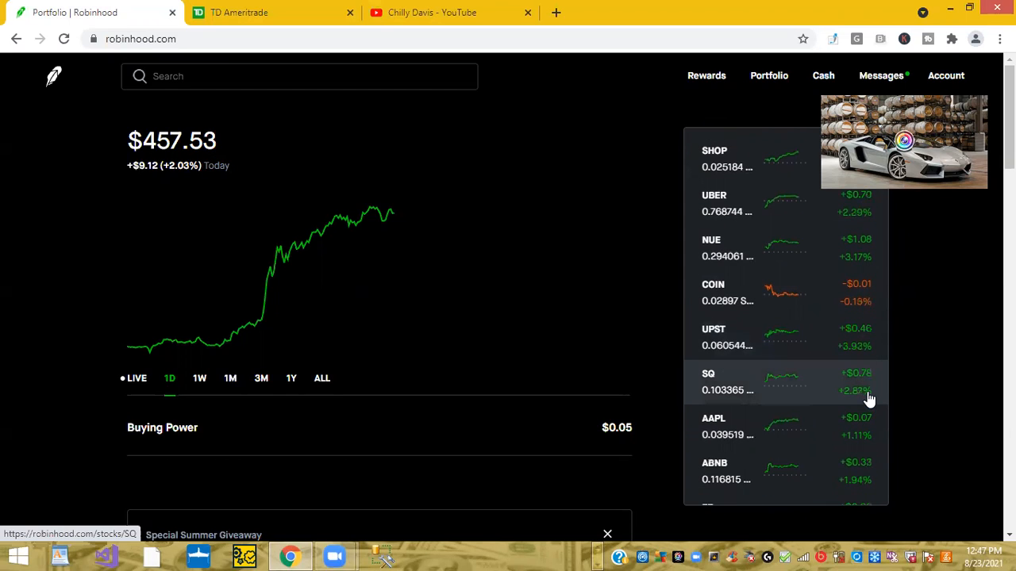
scroll("down", 3)
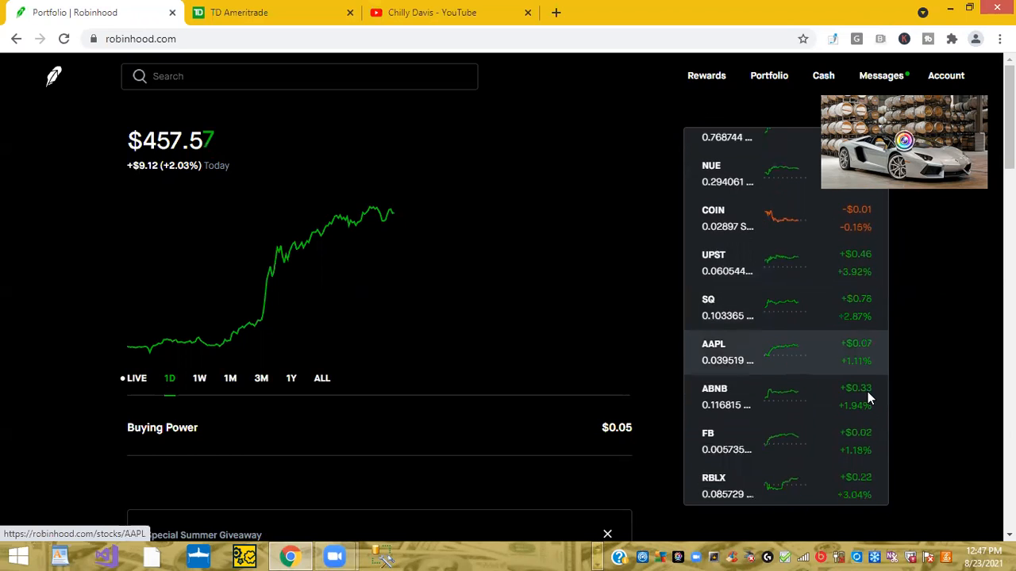
scroll("down", 3)
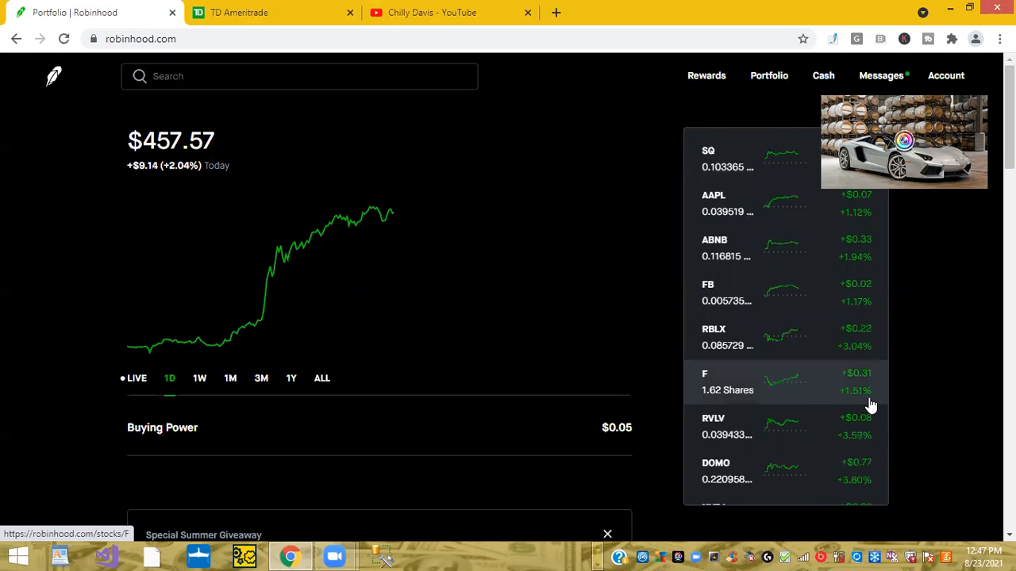
scroll("down", 3)
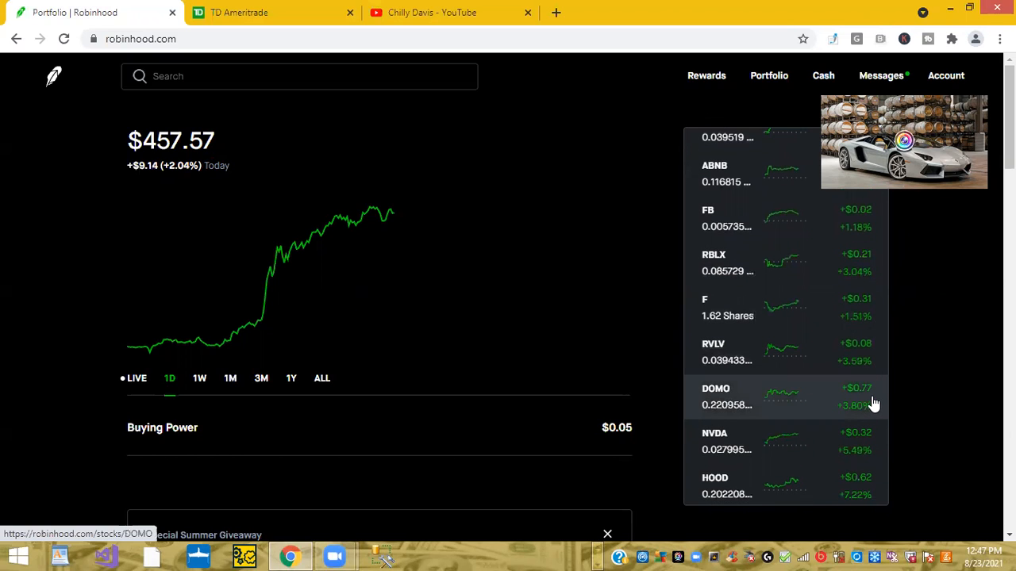
mouse_move(877, 437)
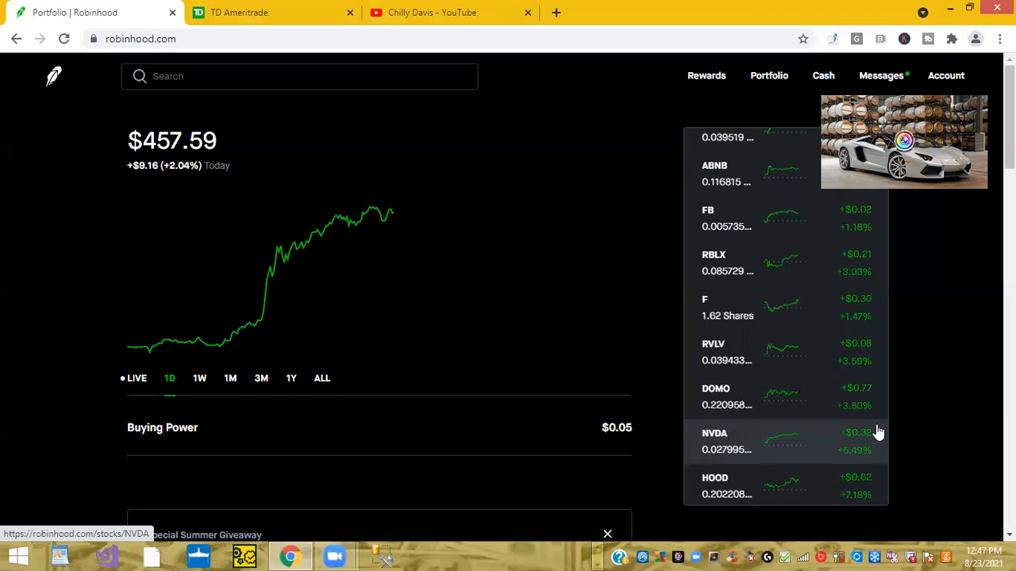
mouse_move(869, 480)
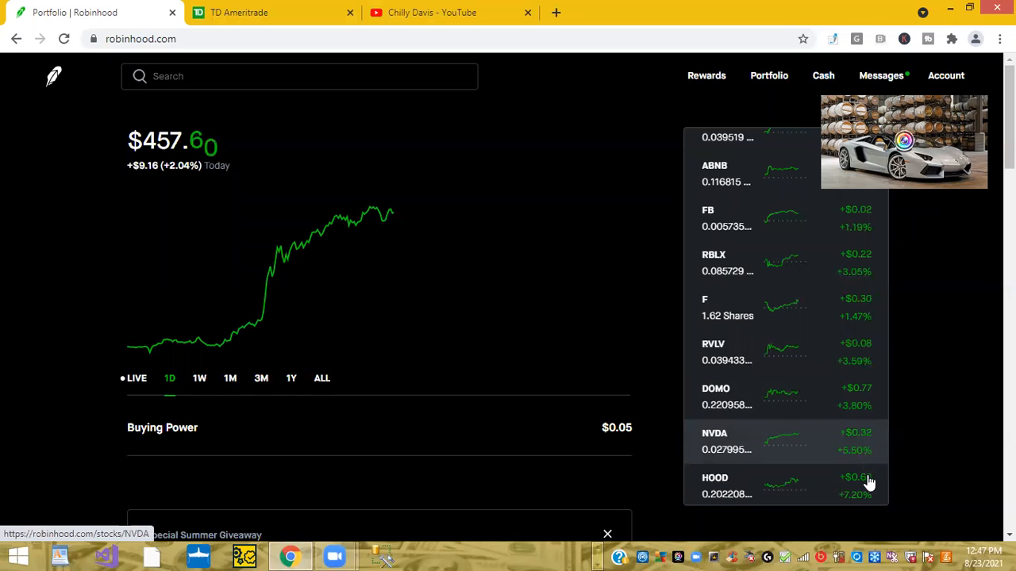
scroll("down", 3)
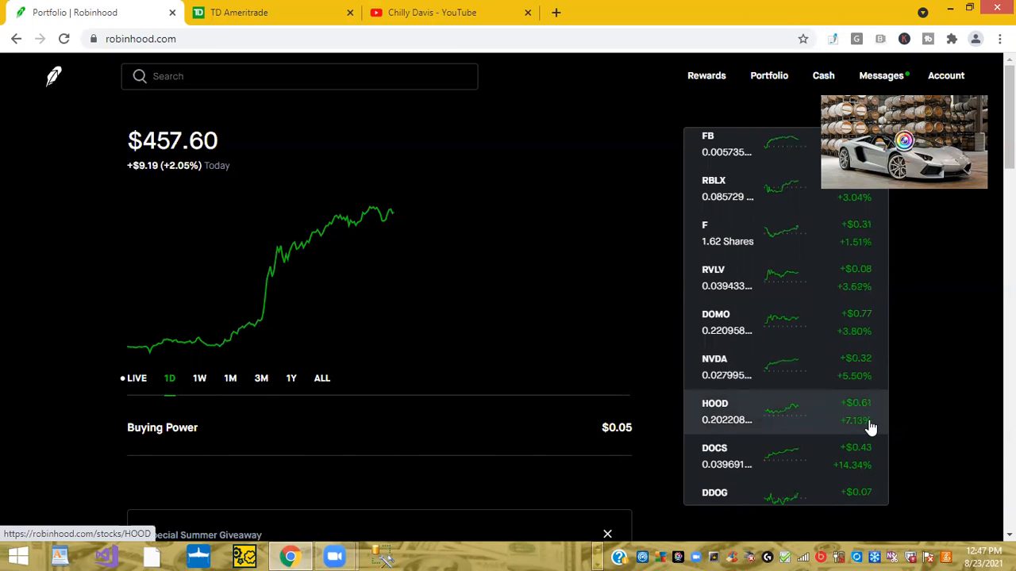
mouse_move(865, 459)
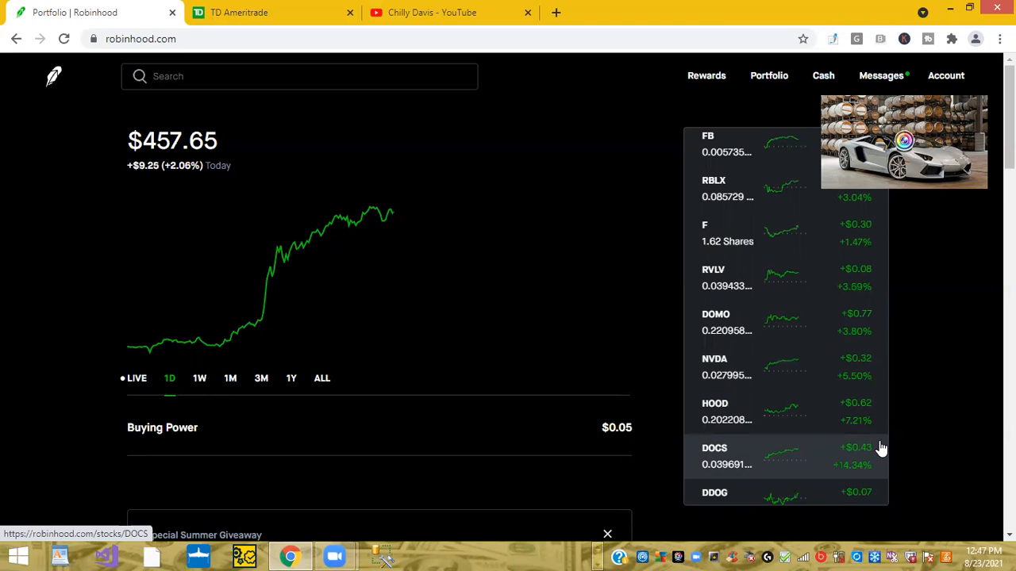
mouse_move(808, 407)
type("docs")
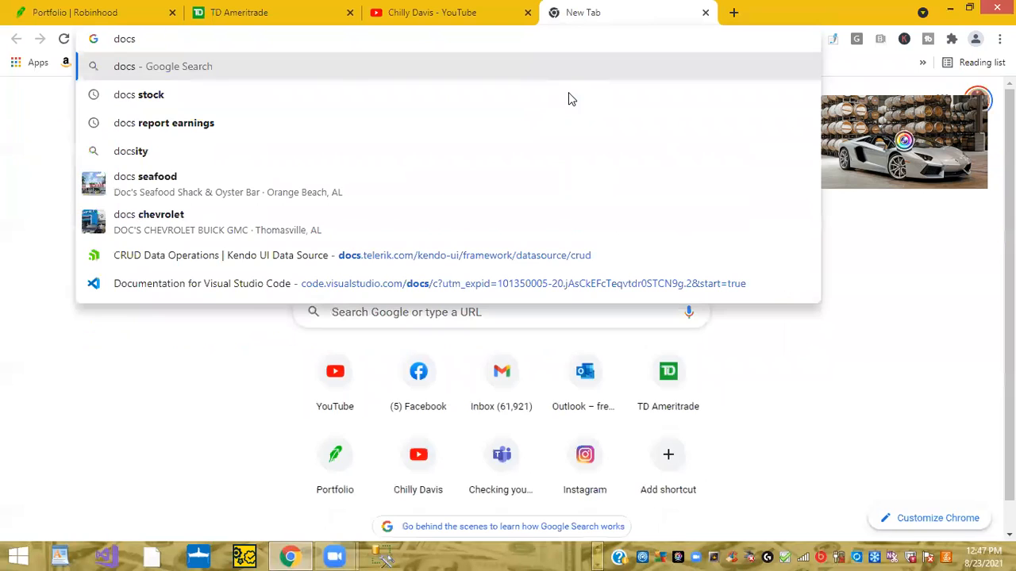
Search Google for 'docs stock' and compare its five-day and one-day charts
left_click(139, 95)
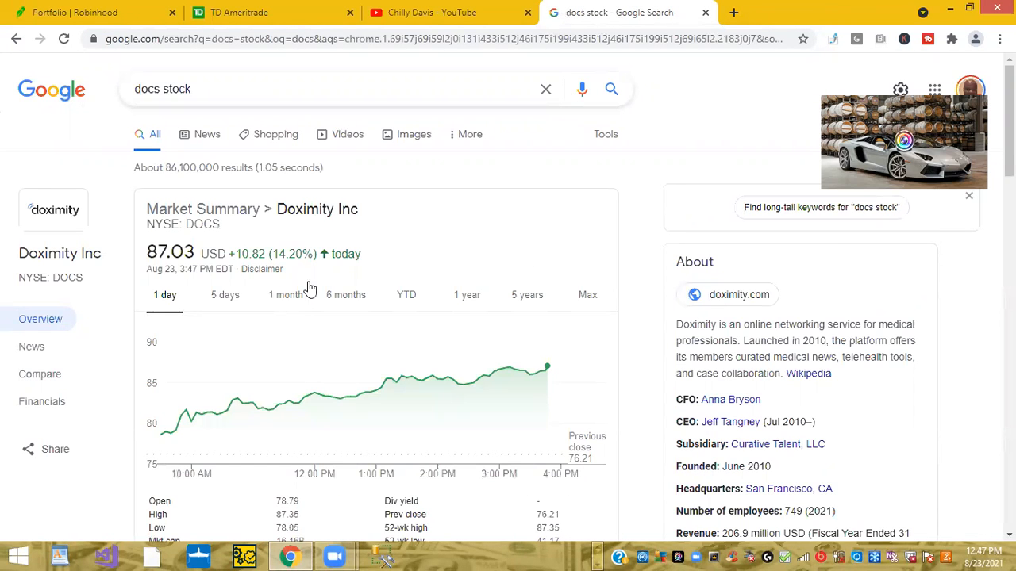
mouse_move(968, 260)
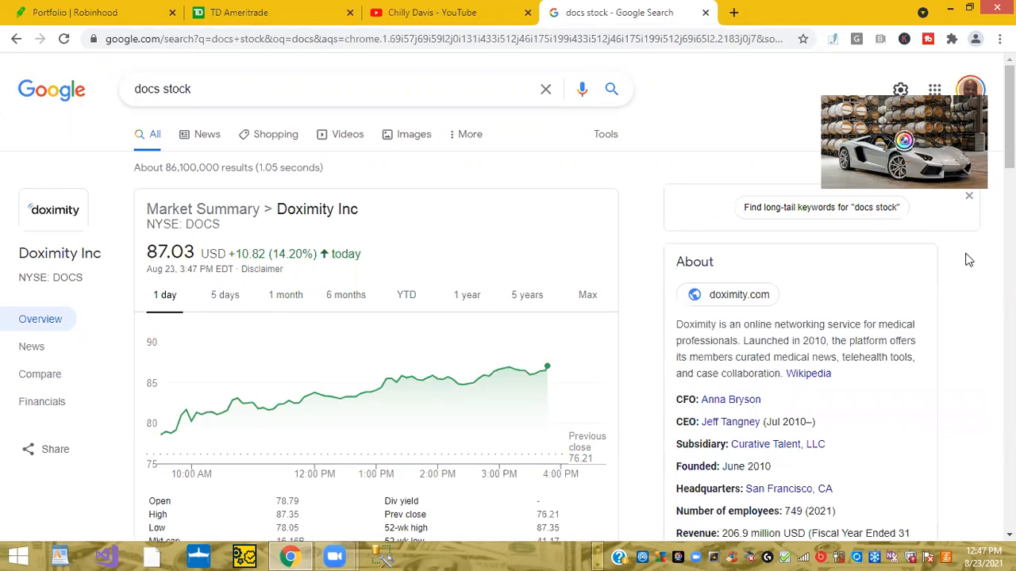
mouse_move(434, 300)
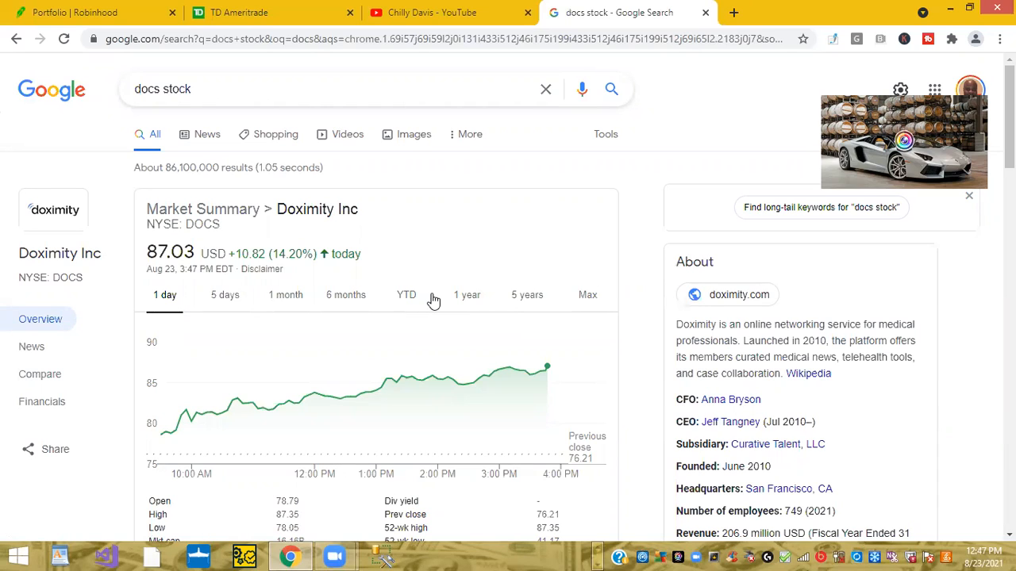
mouse_move(224, 295)
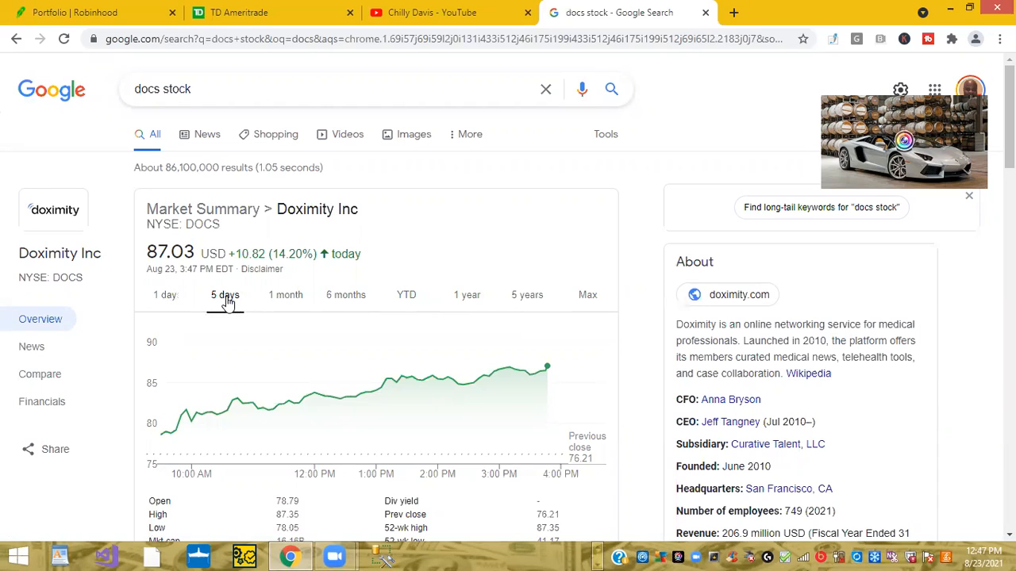
left_click(224, 294)
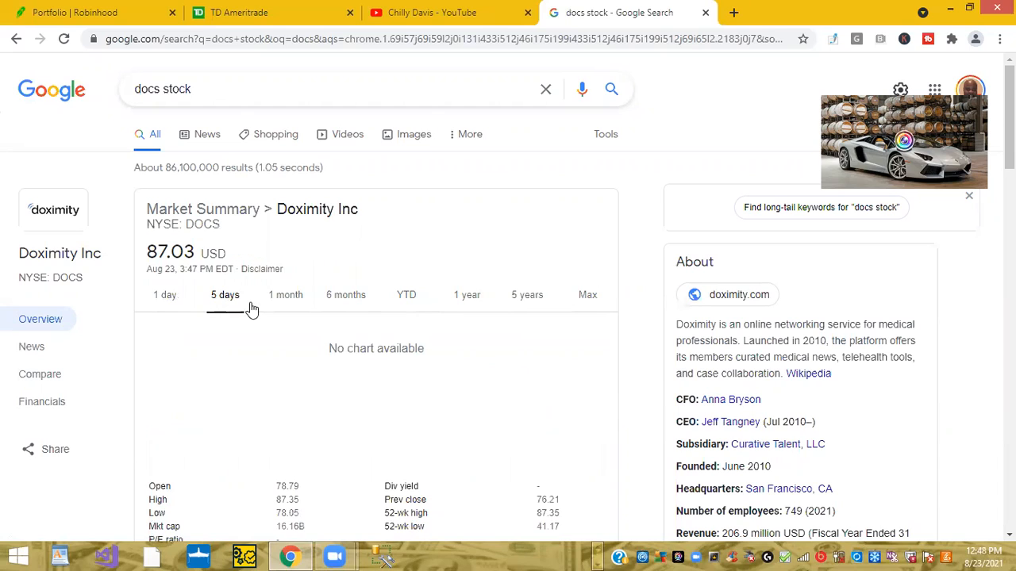
left_click(164, 294)
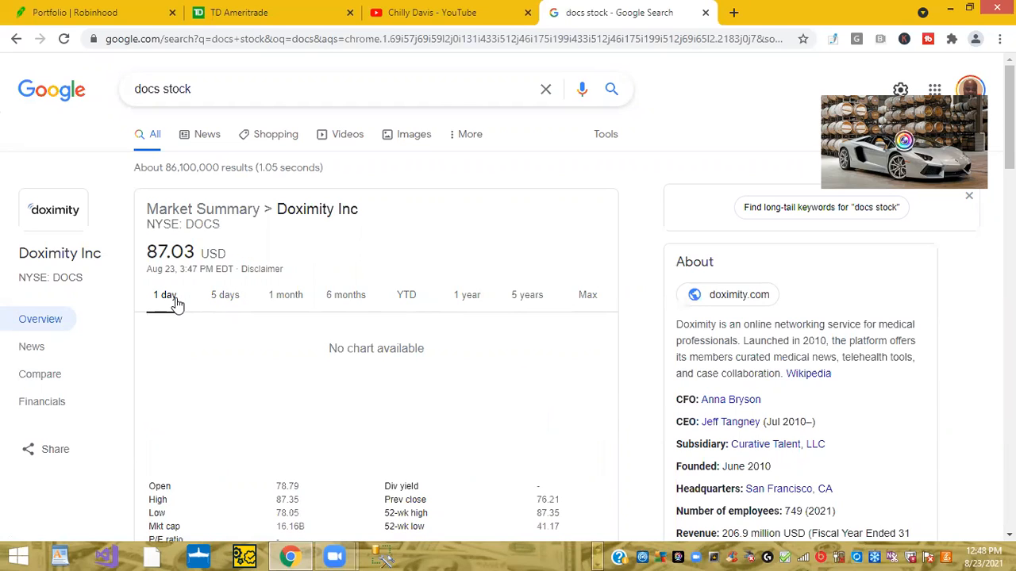
mouse_move(225, 295)
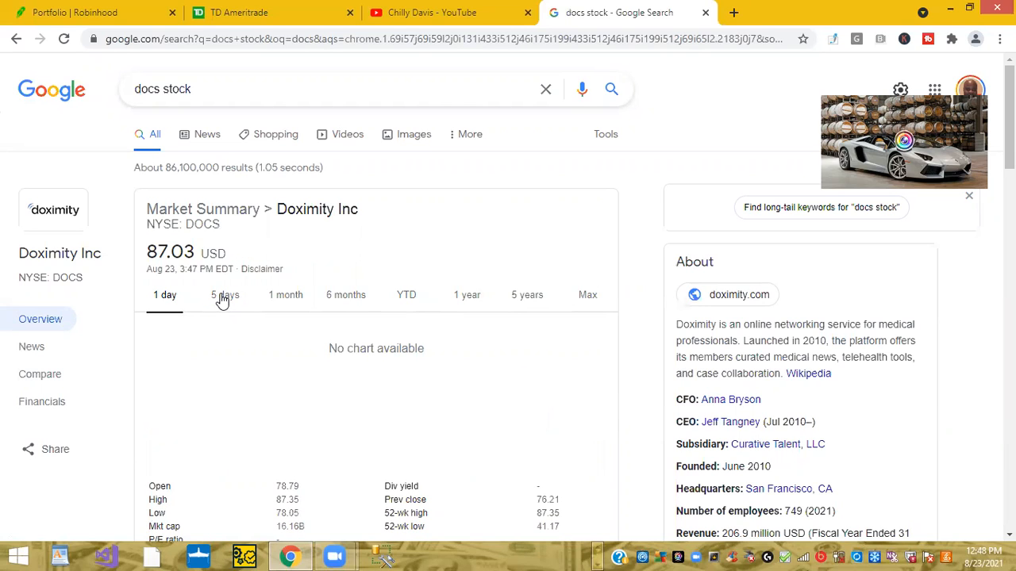
scroll("down", 3)
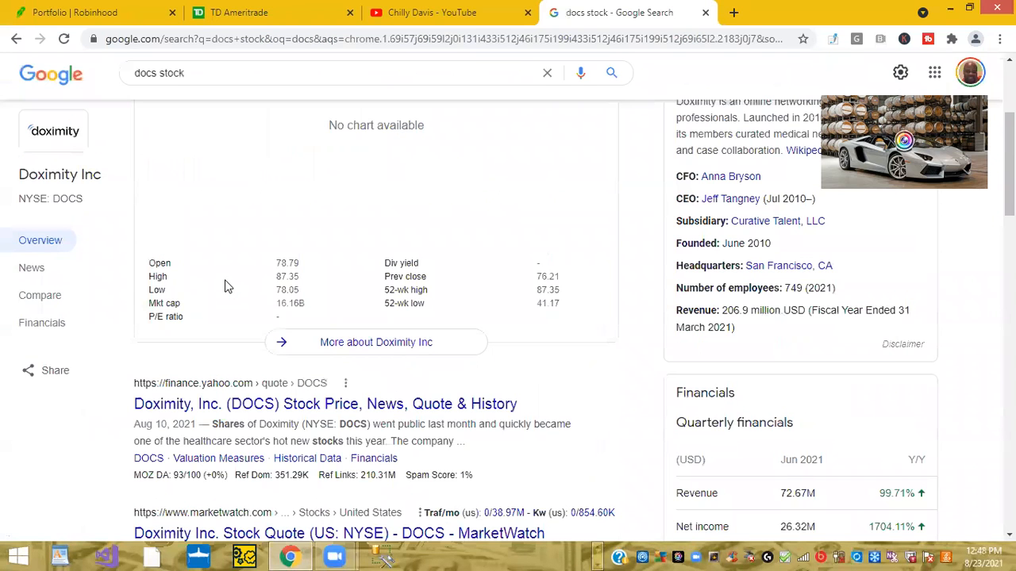
scroll("up", 3)
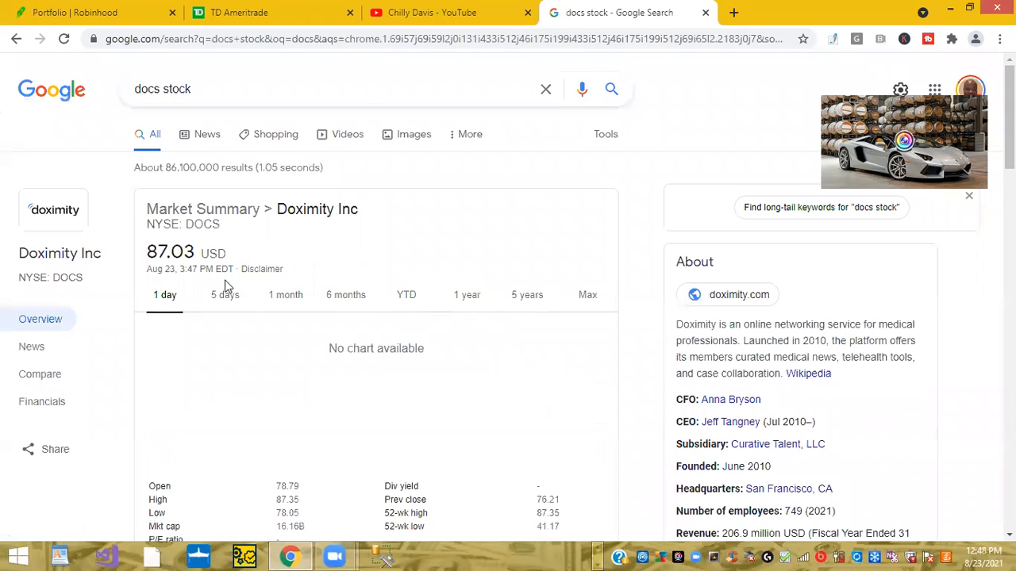
Switch the DOCS chart through five-day and one-month ranges, ending on year-to-date (+64.21%)
left_click(225, 294)
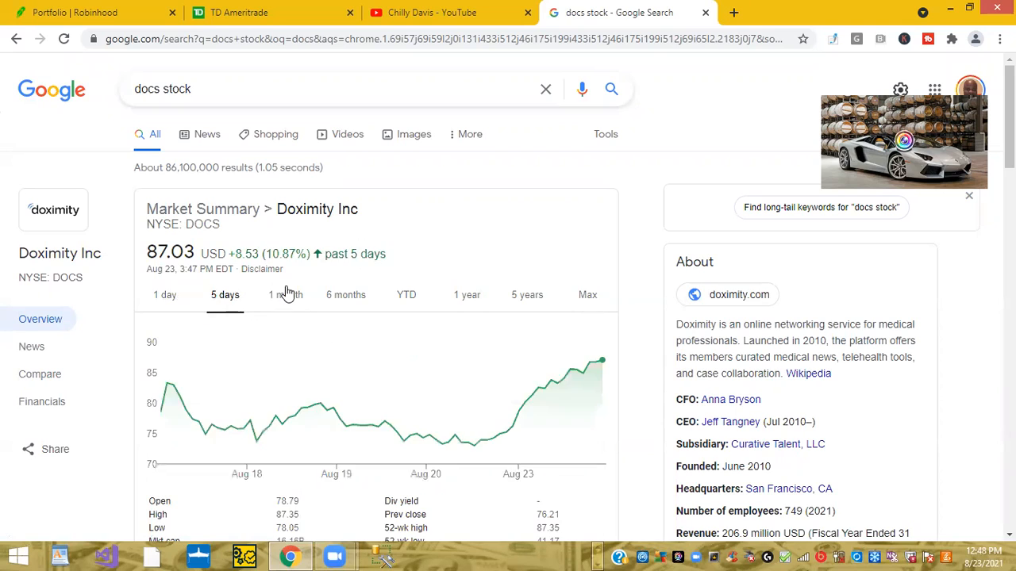
left_click(285, 294)
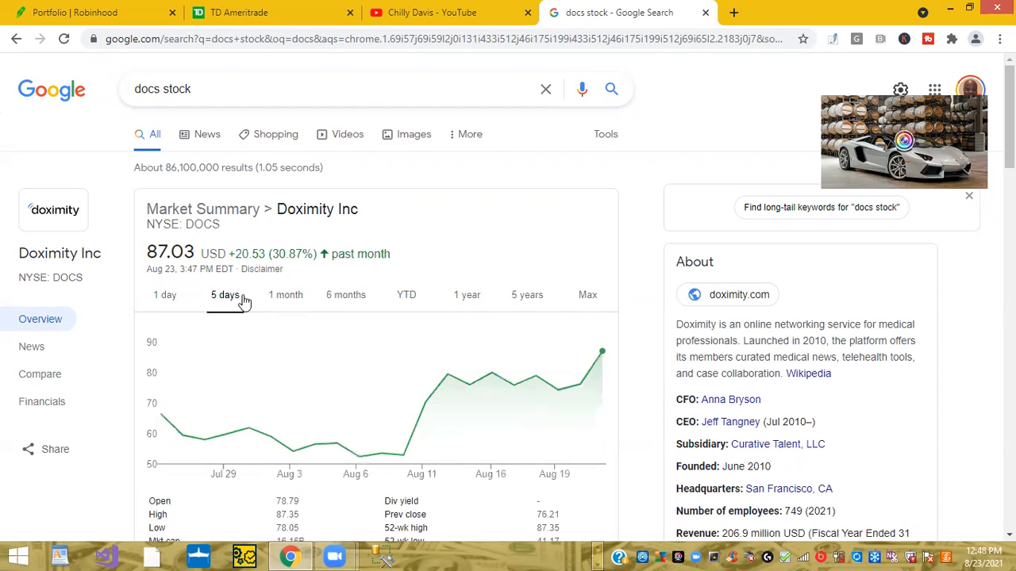
left_click(225, 294)
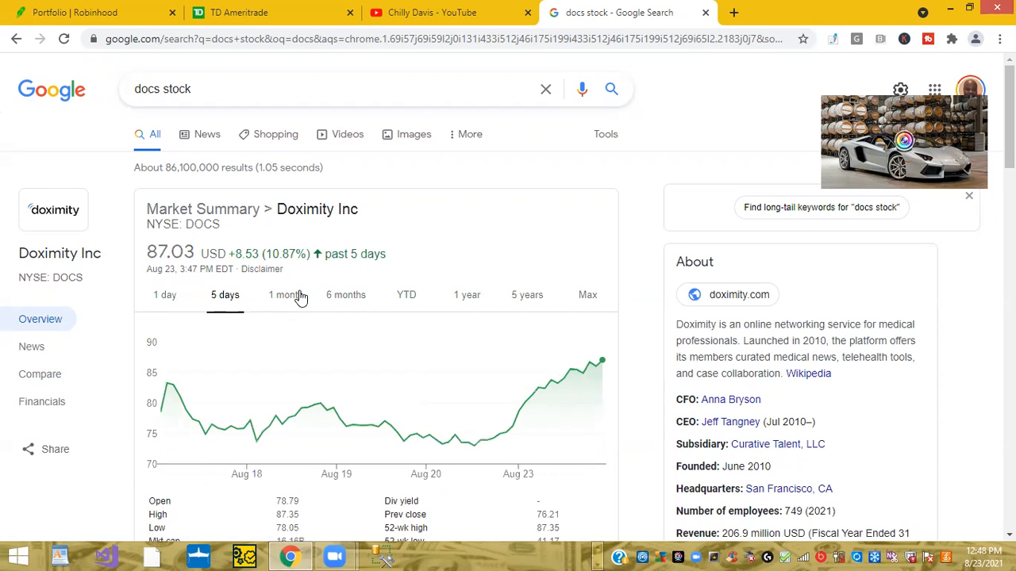
left_click(345, 294)
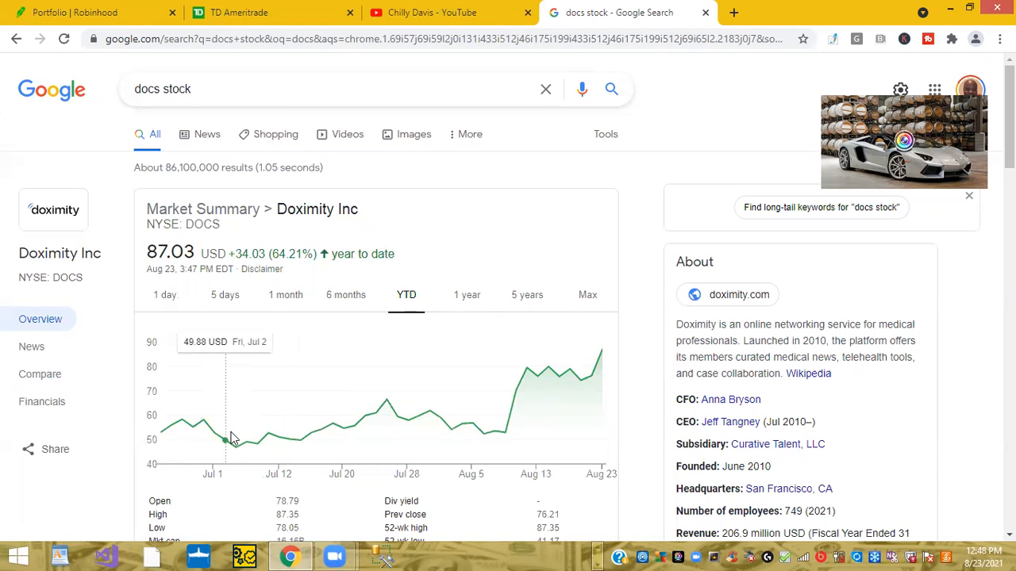
mouse_move(235, 443)
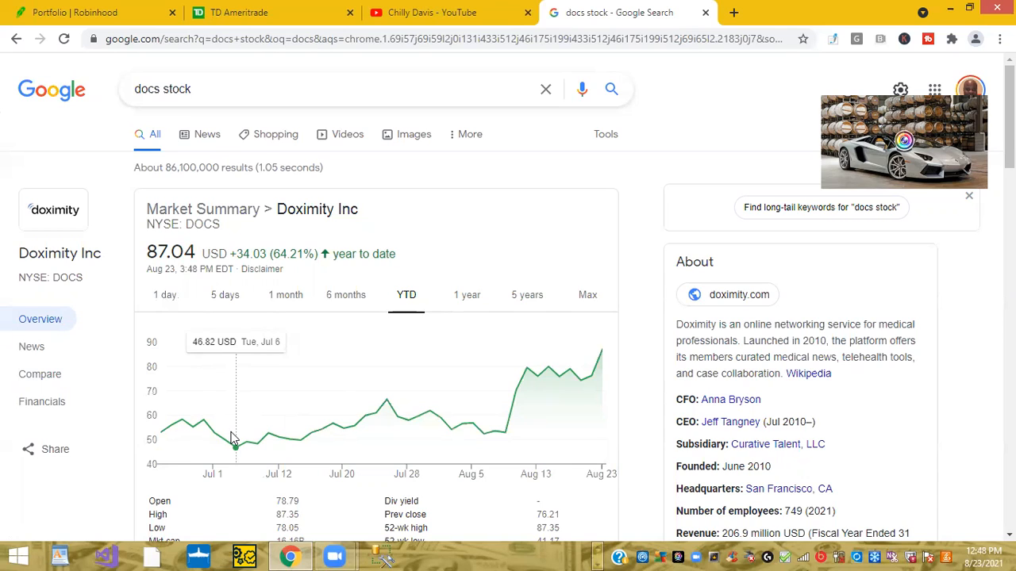
mouse_move(236, 430)
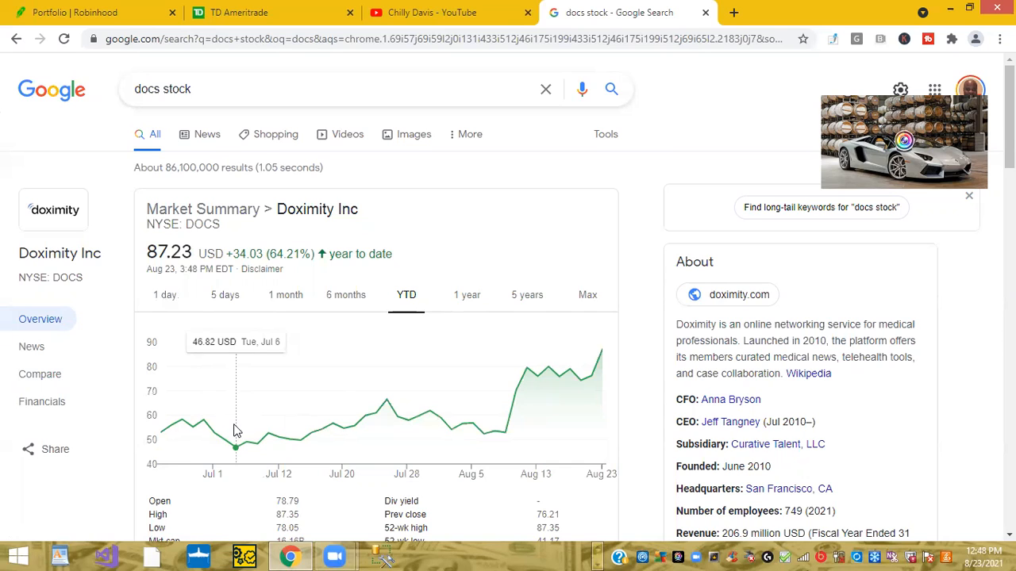
mouse_move(278, 436)
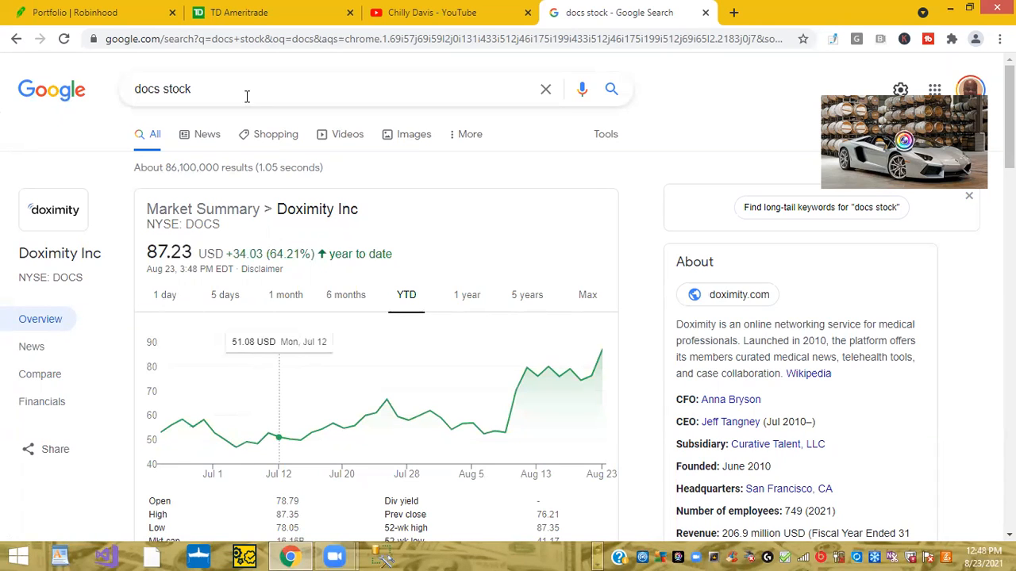
Look over the $457.78 Robinhood portfolio holdings, then switch to the TD Ameritrade positions
left_click(74, 12)
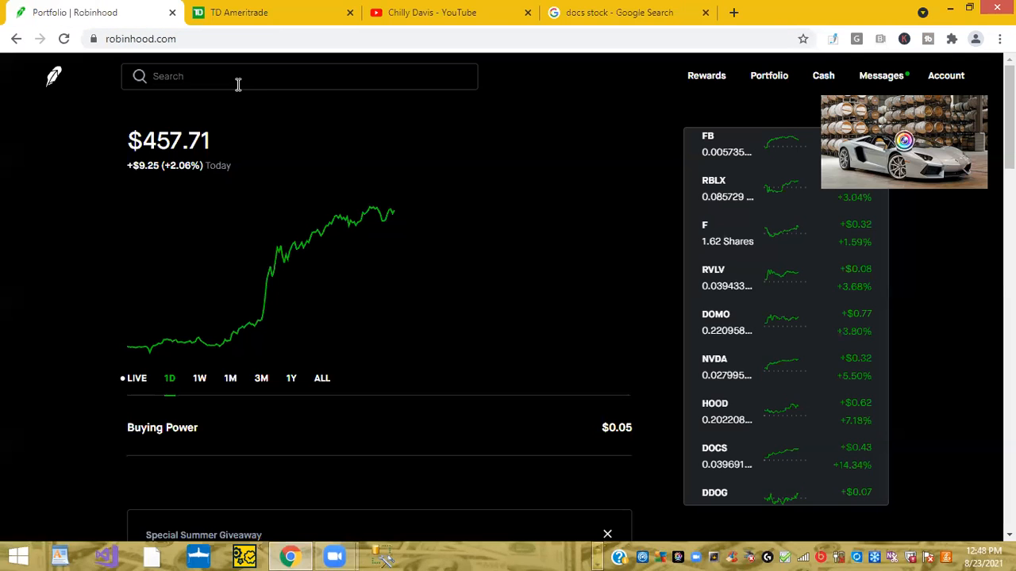
scroll("down", 3)
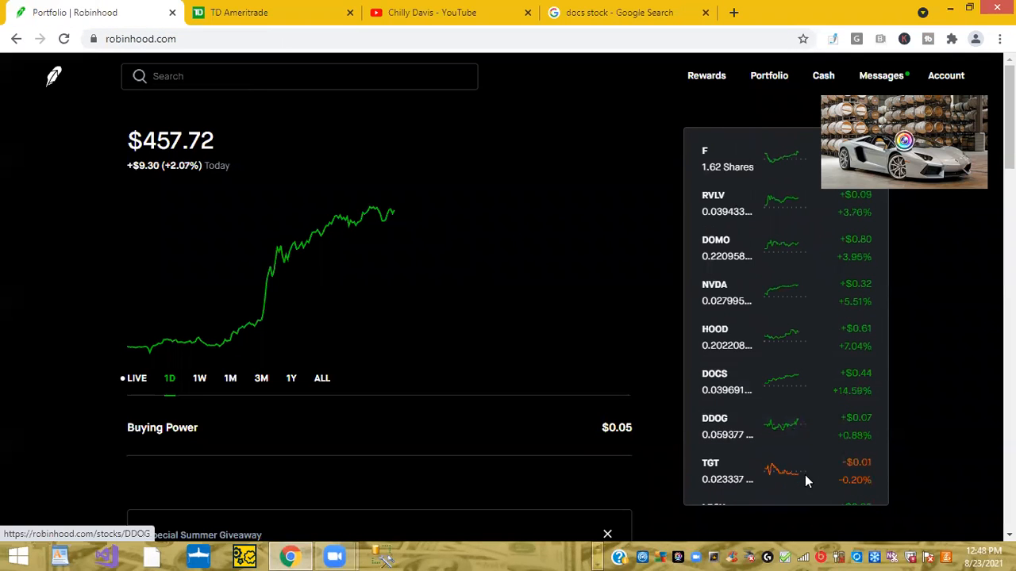
scroll("up", 3)
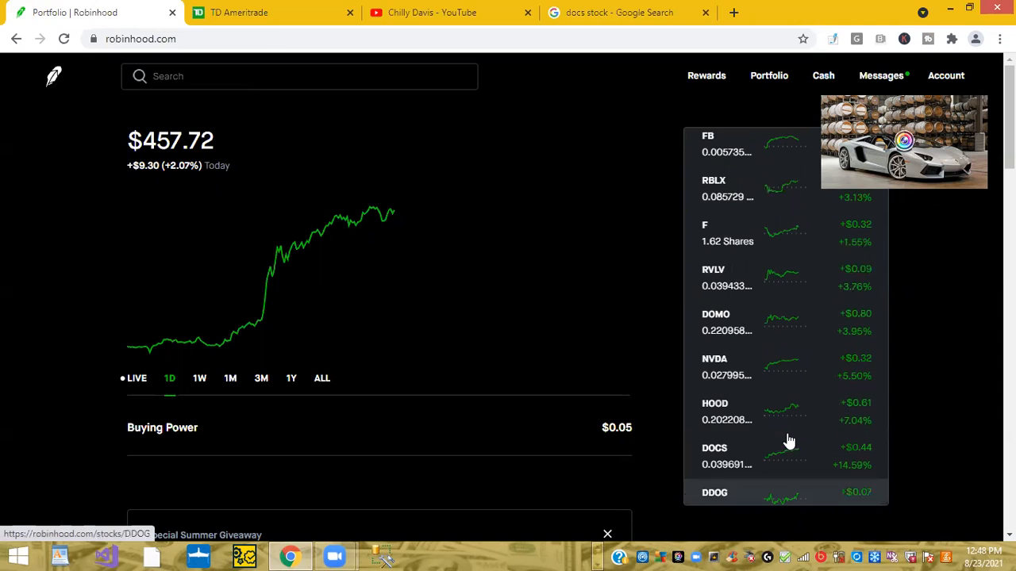
mouse_move(773, 457)
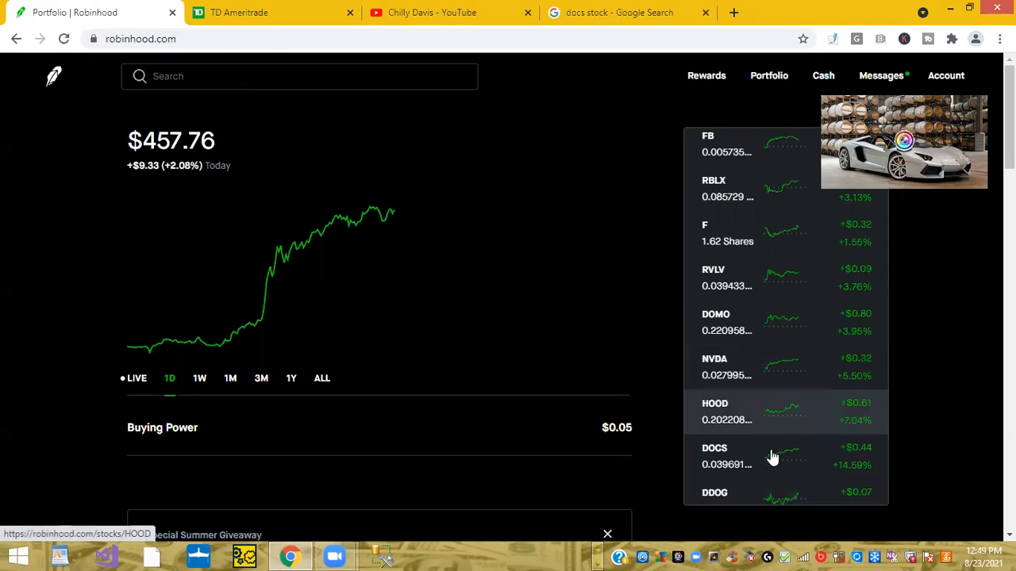
mouse_move(862, 475)
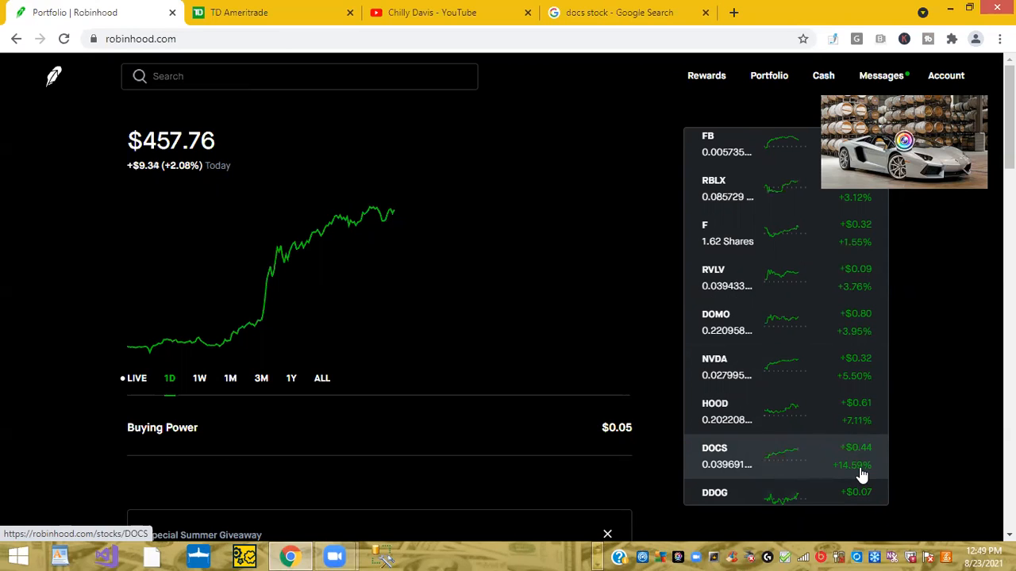
mouse_move(583, 317)
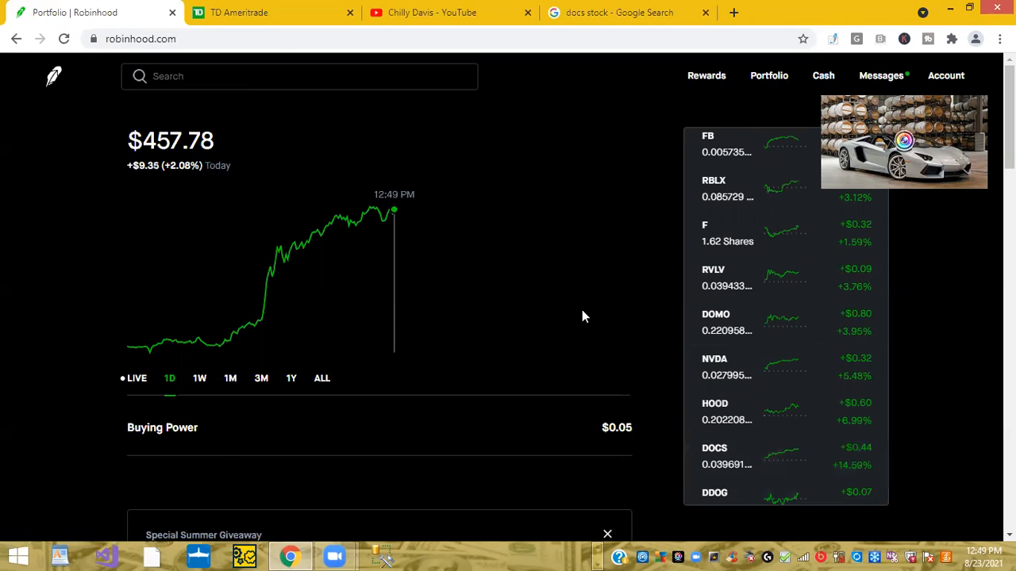
mouse_move(369, 93)
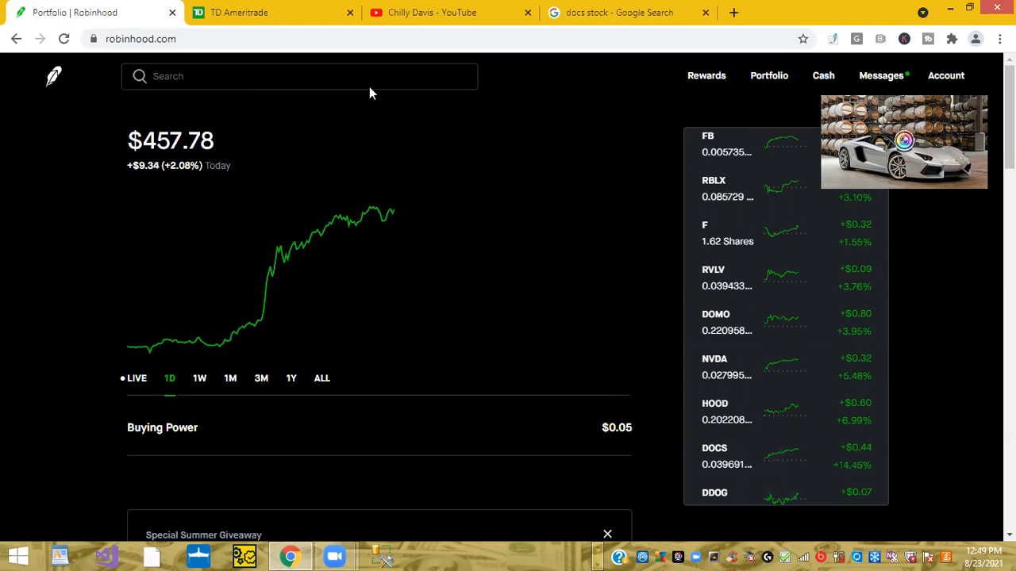
mouse_move(583, 341)
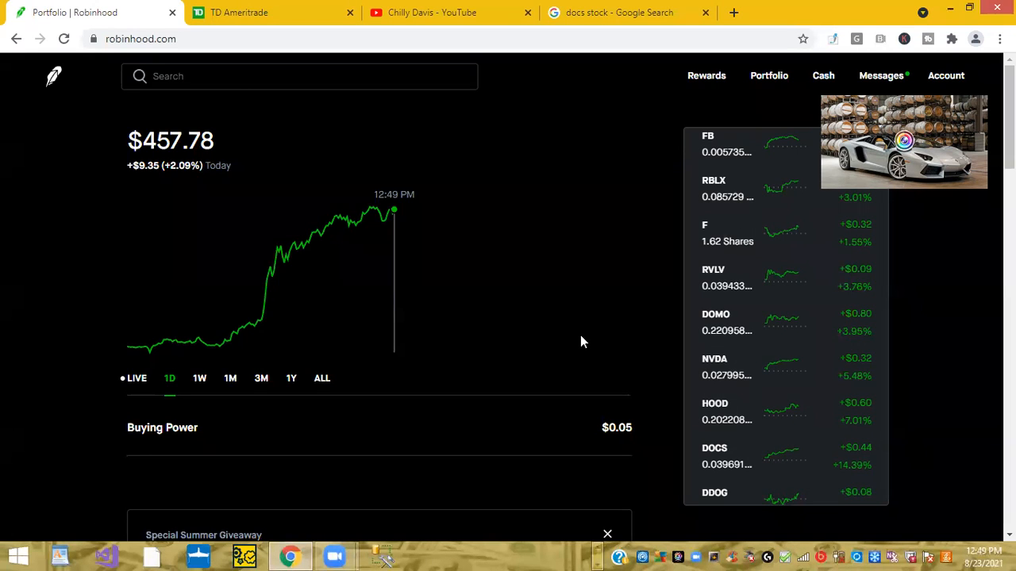
left_click(238, 11)
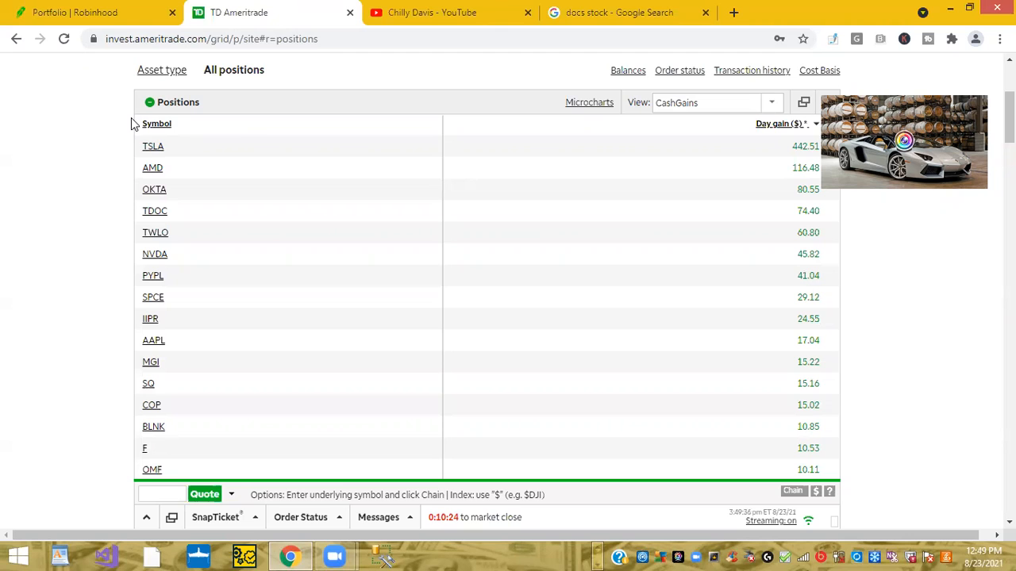
left_click(152, 146)
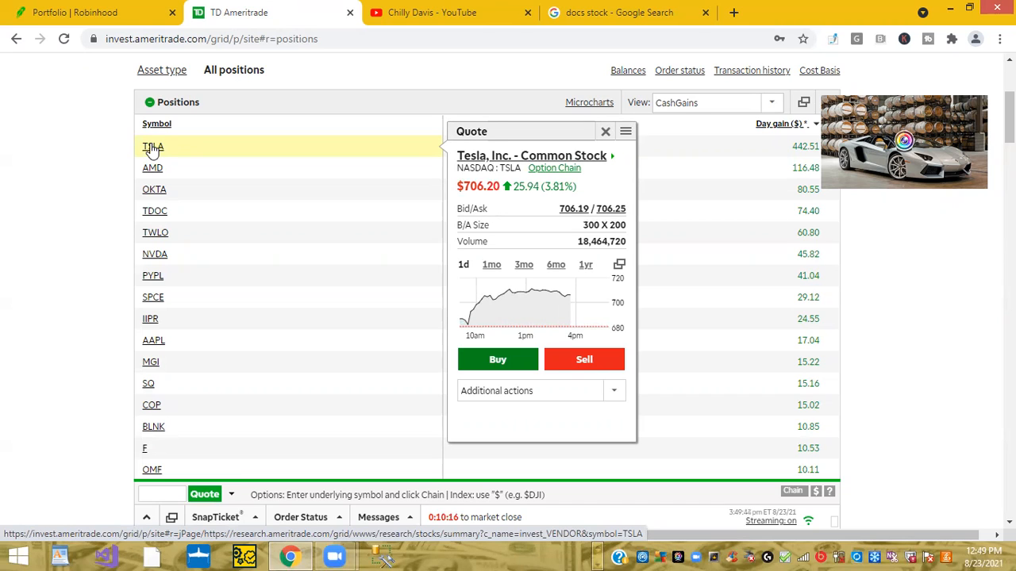
left_click(153, 167)
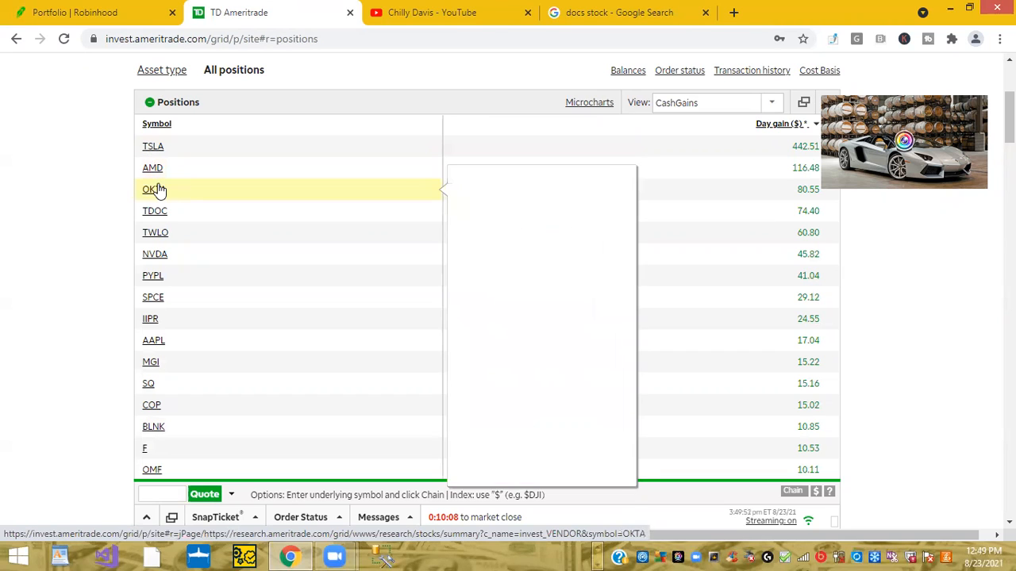
left_click(150, 189)
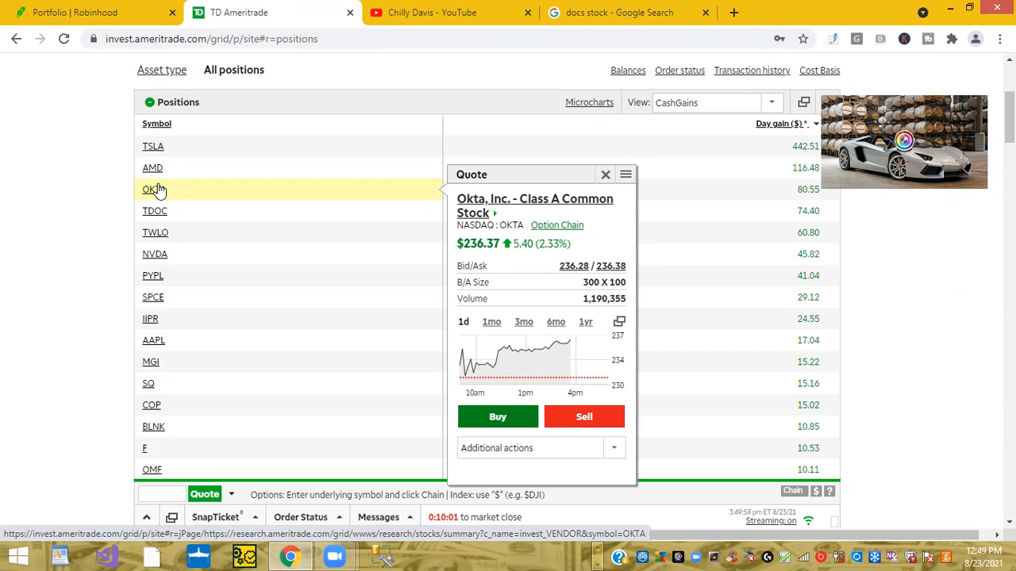
mouse_move(248, 146)
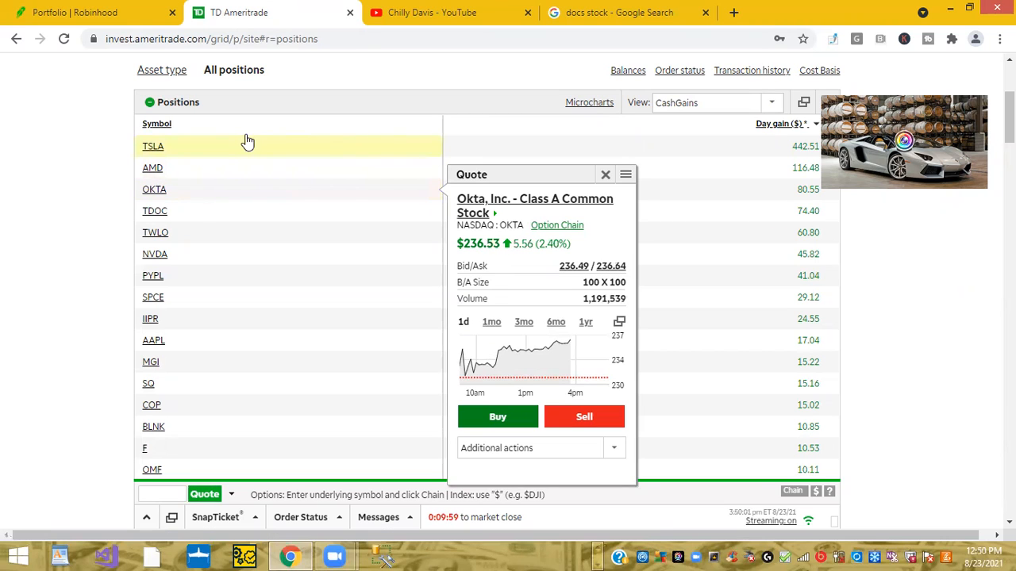
left_click(605, 174)
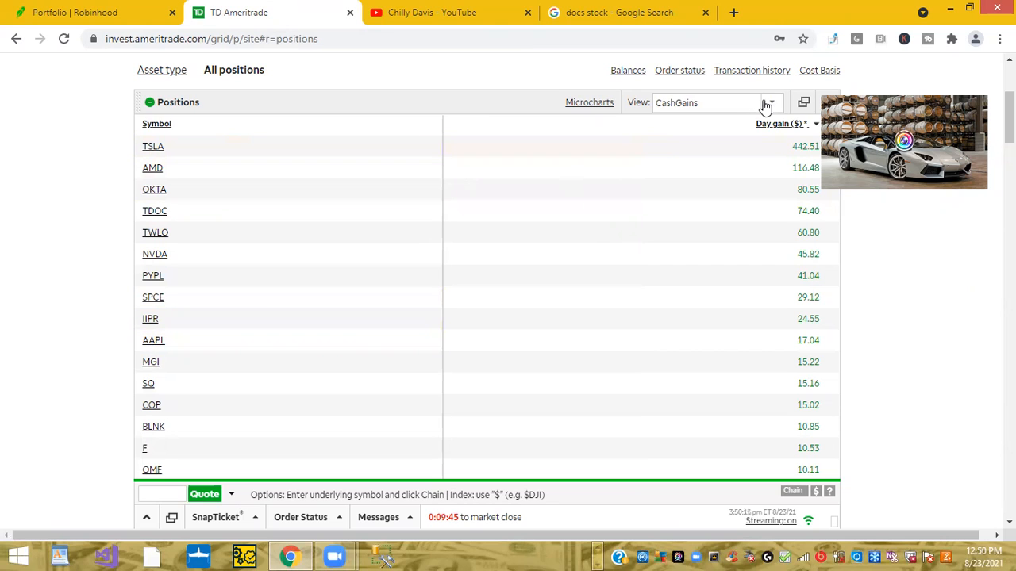
Apply the TopStock positions view and sort by day gain percentage, biggest gainers first
left_click(770, 103)
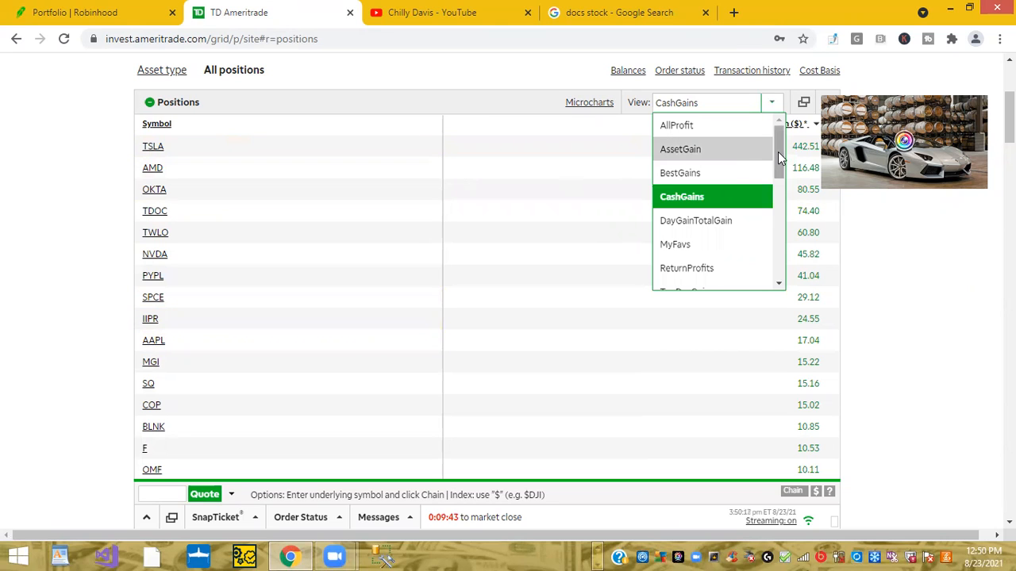
scroll("down", 3)
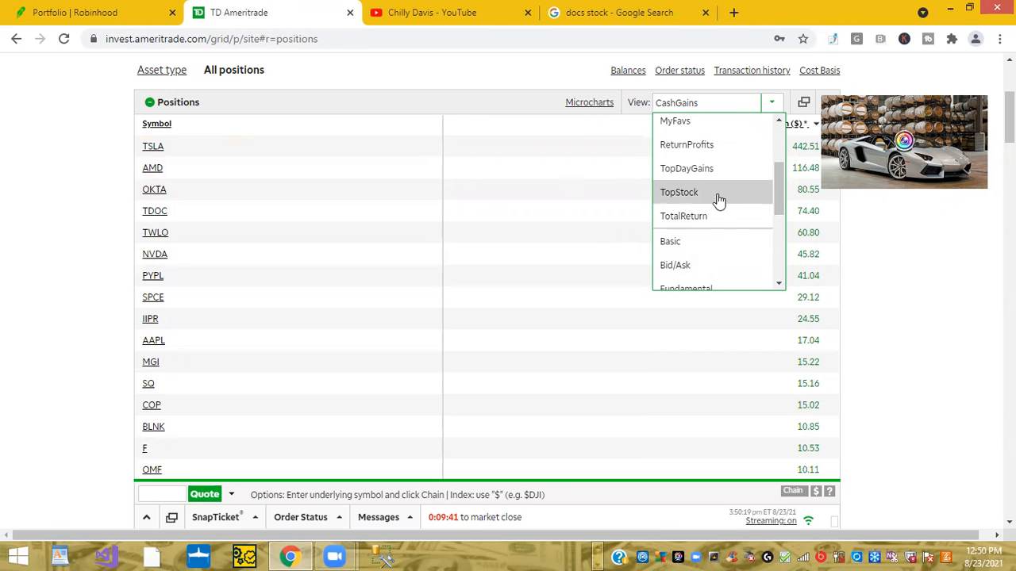
left_click(678, 191)
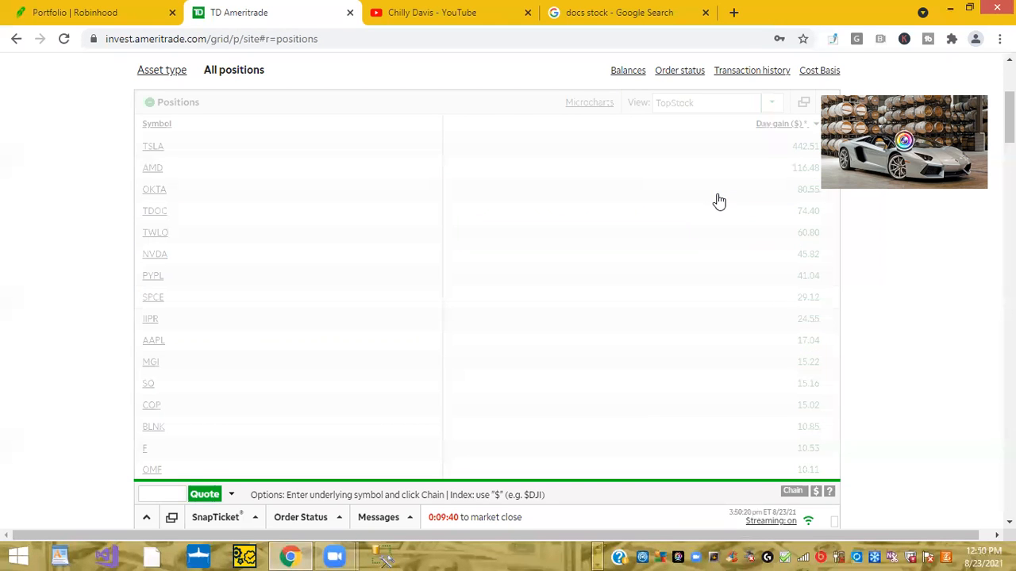
left_click(157, 123)
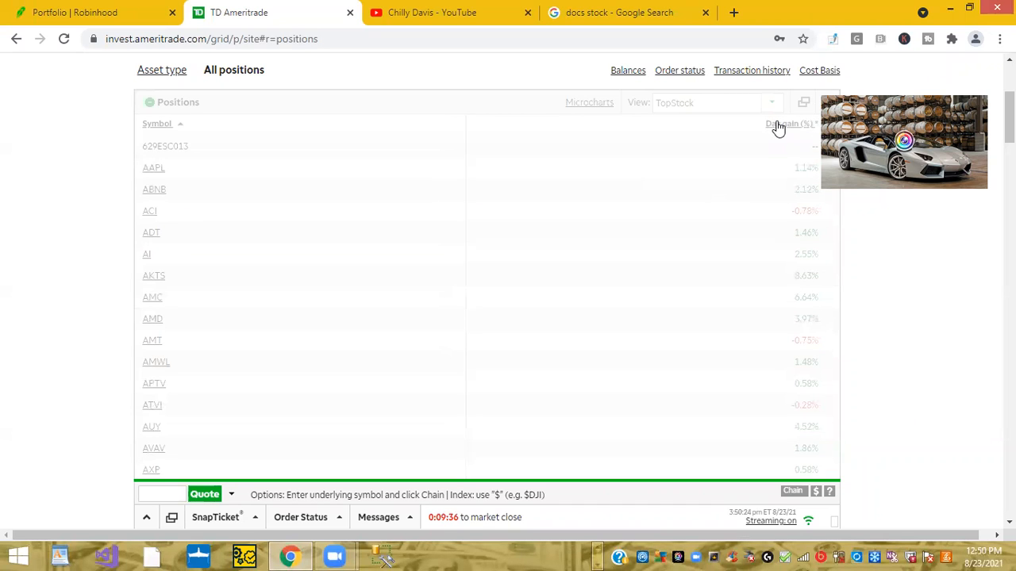
left_click(782, 124)
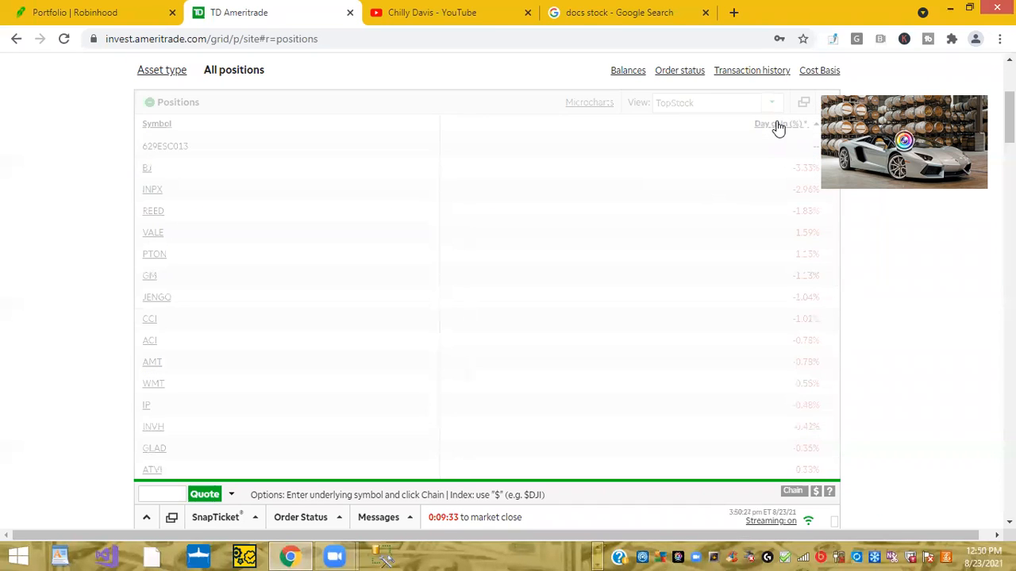
left_click(770, 124)
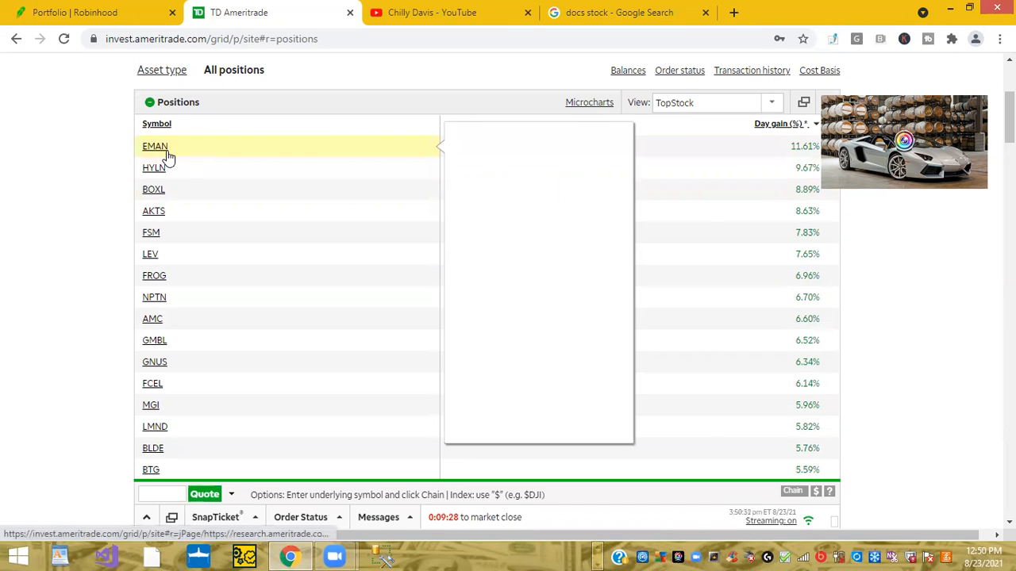
Preview quotes for top gainers EMAN, AKTS, FROG, AMC and MGI
left_click(155, 146)
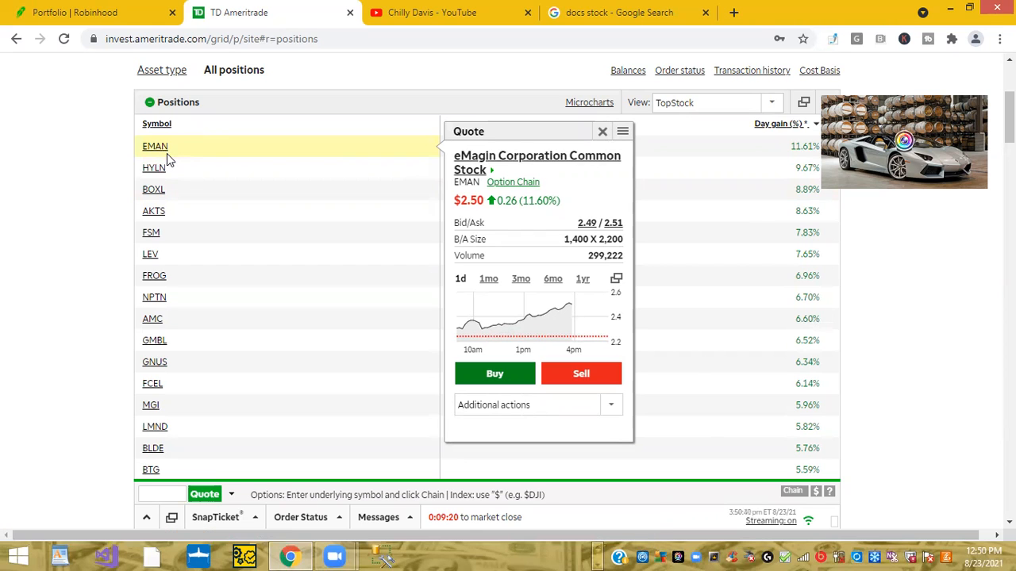
left_click(152, 210)
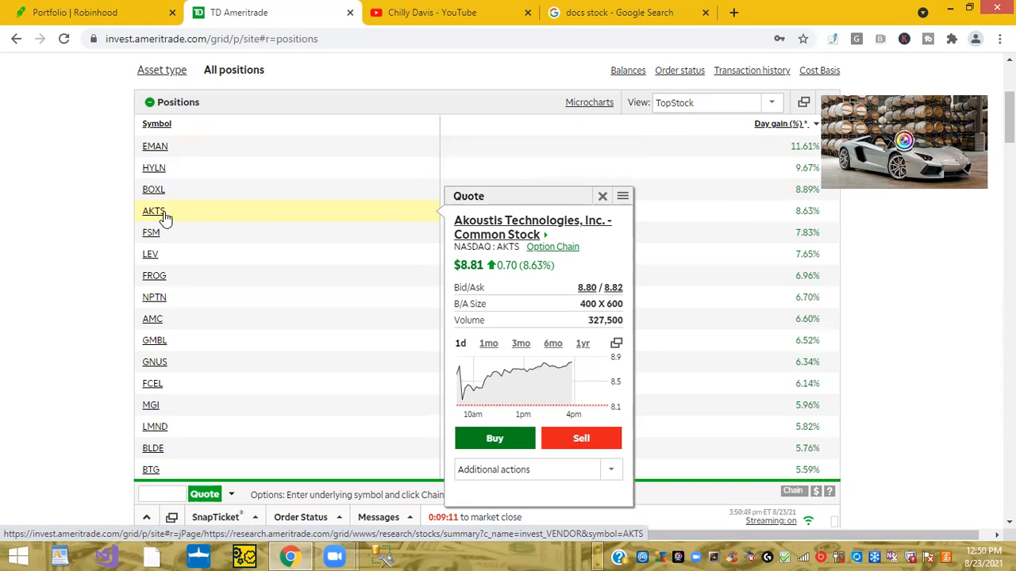
left_click(154, 275)
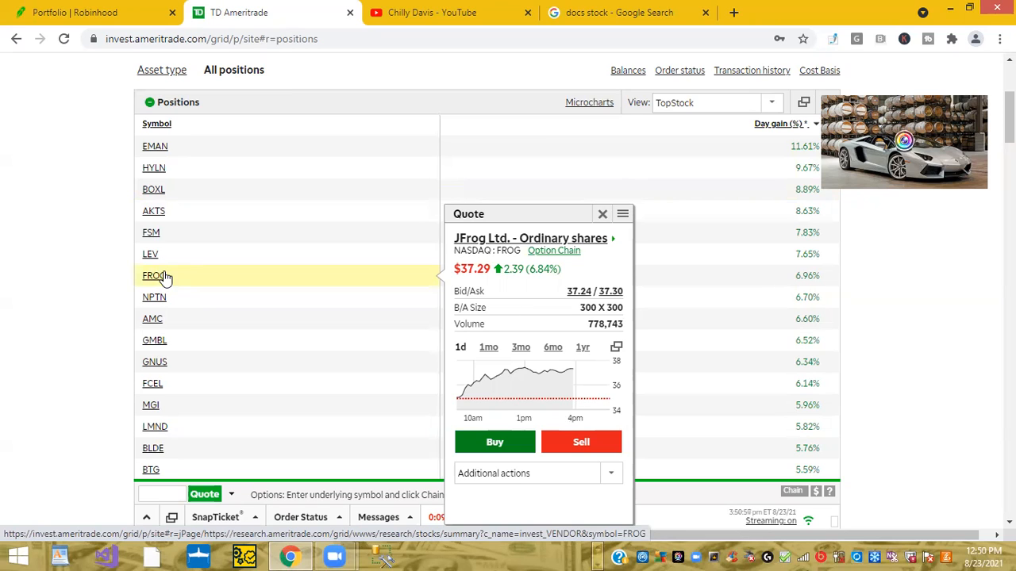
left_click(152, 319)
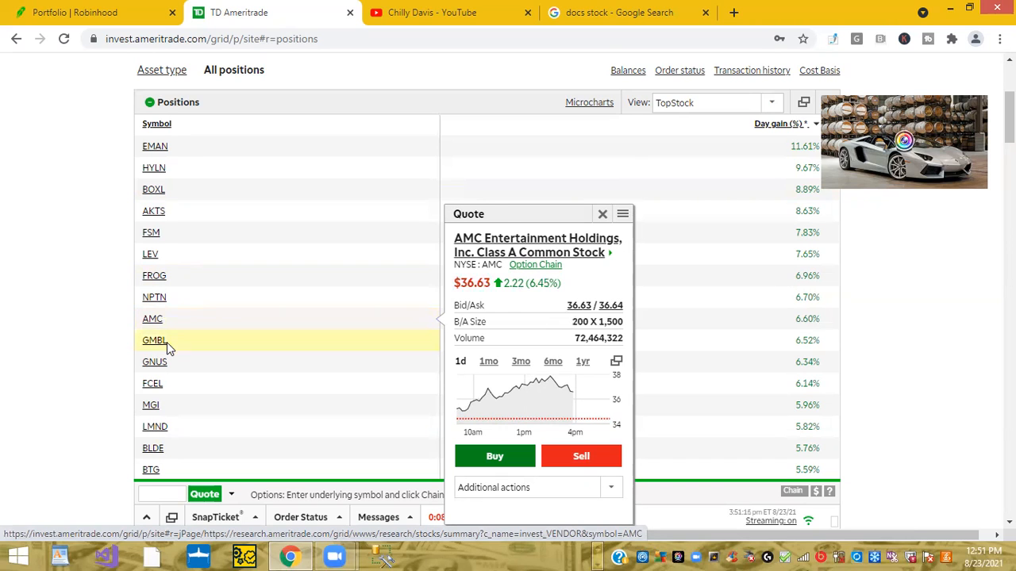
left_click(151, 347)
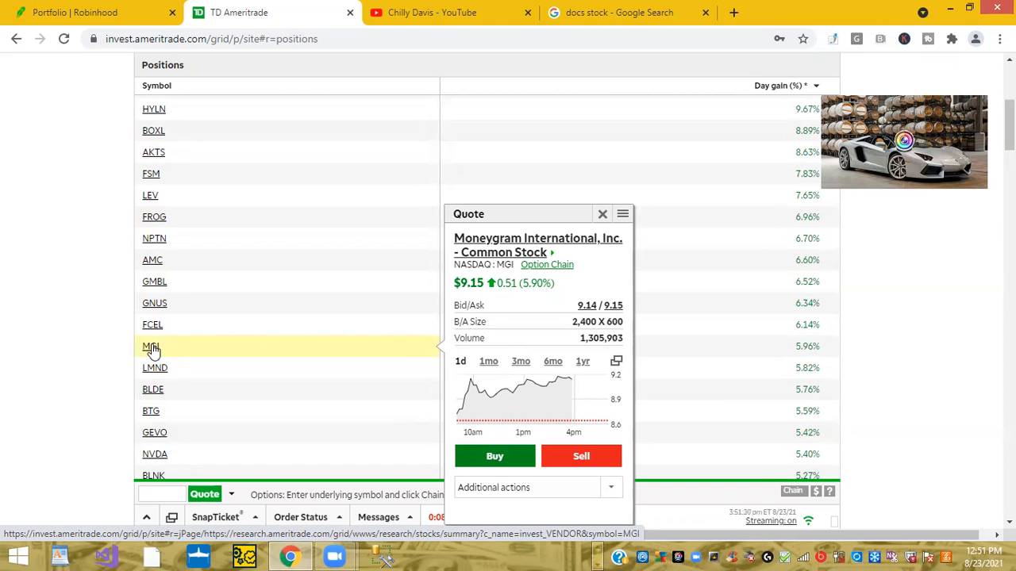
scroll("up", 3)
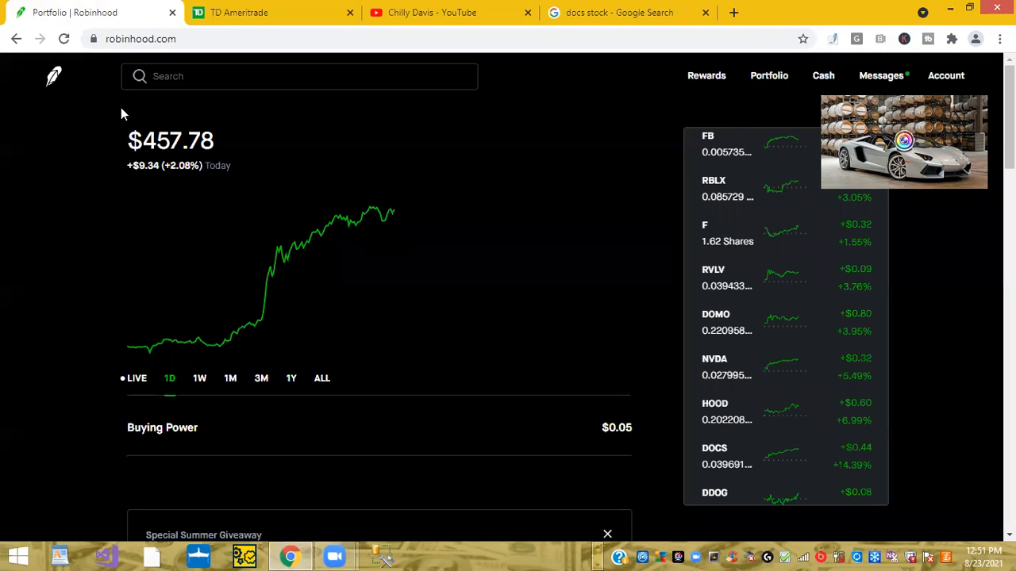
scroll("down", 3)
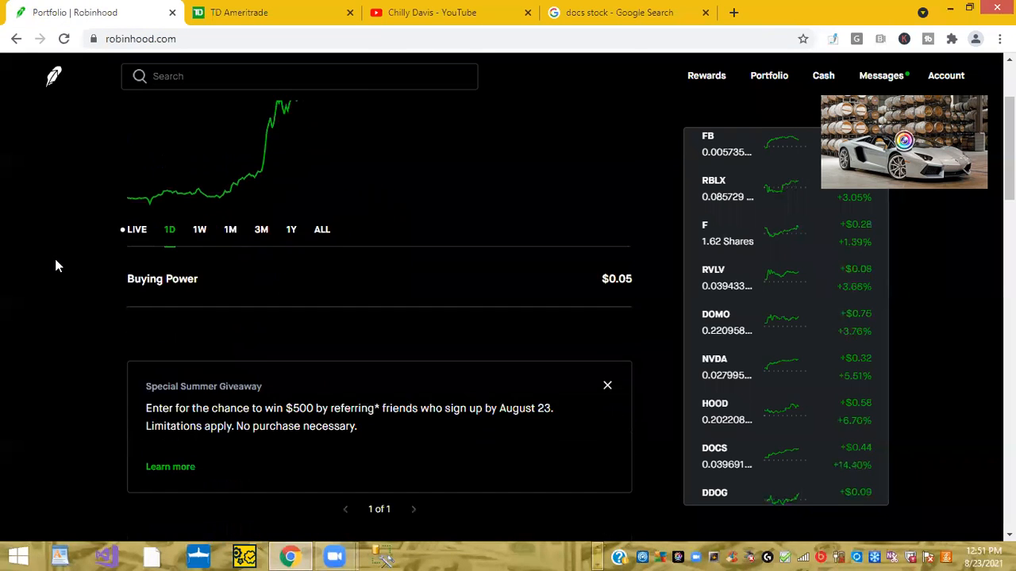
scroll("down", 3)
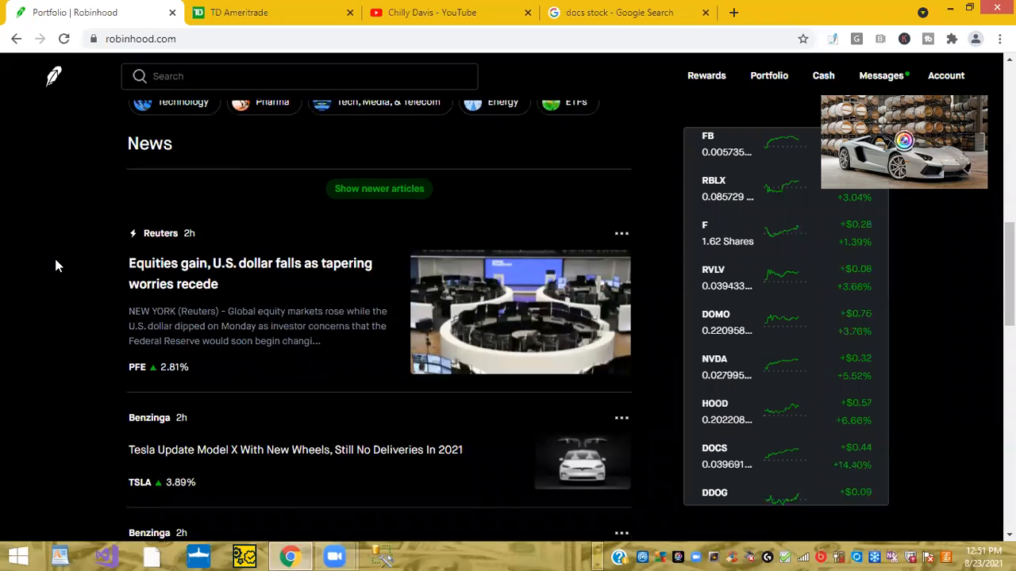
scroll("down", 3)
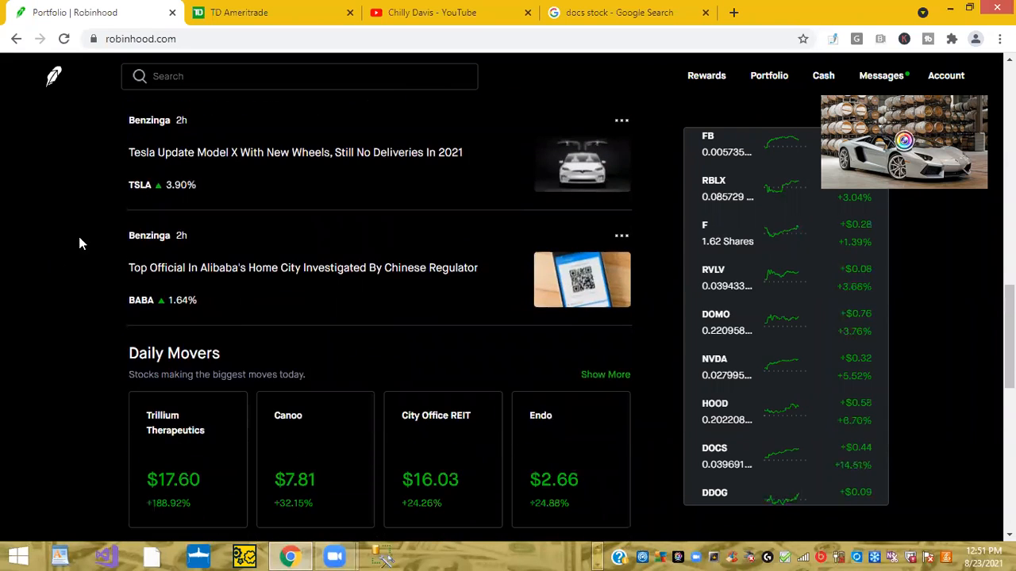
mouse_move(129, 180)
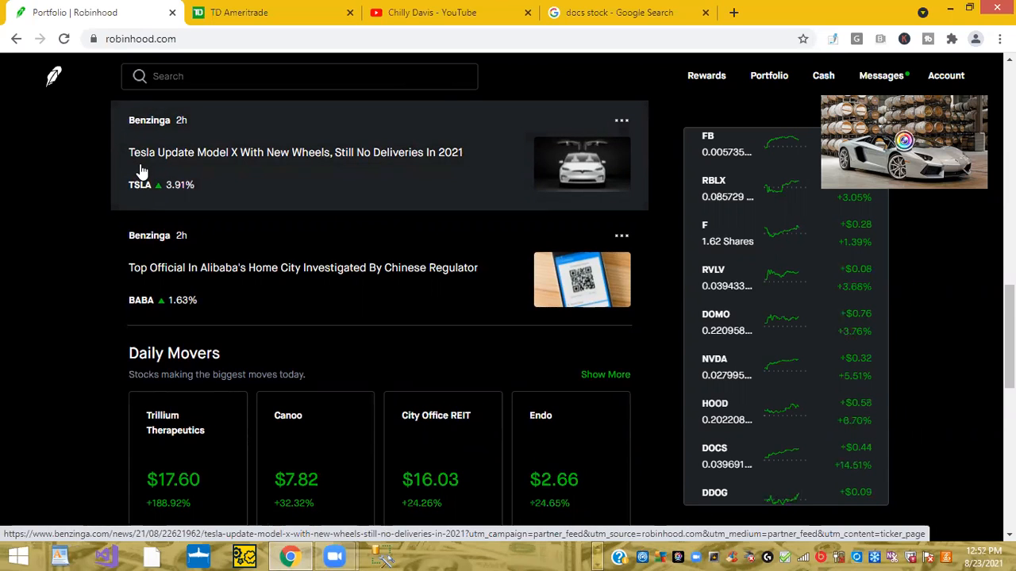
mouse_move(294, 166)
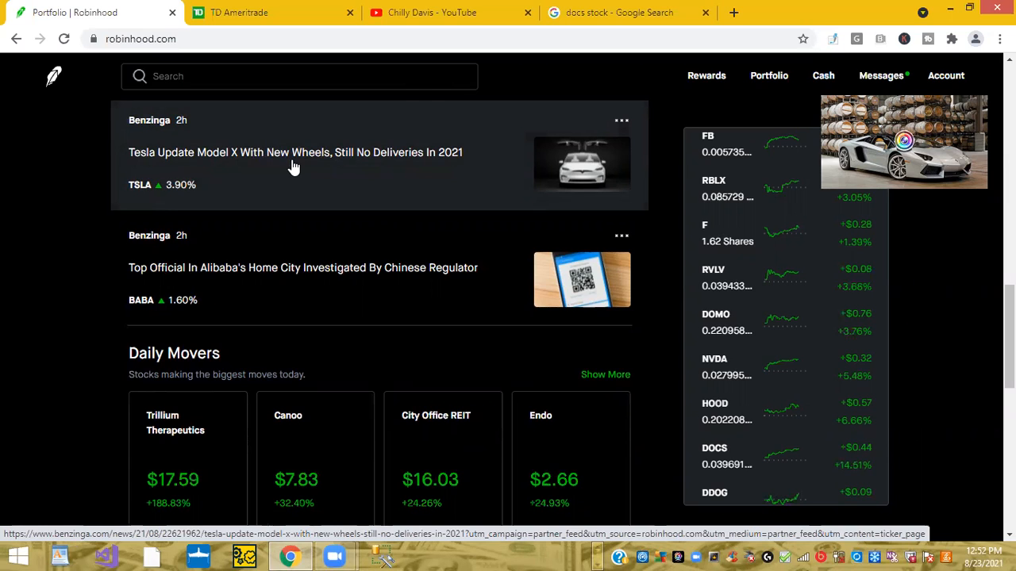
scroll("down", 3)
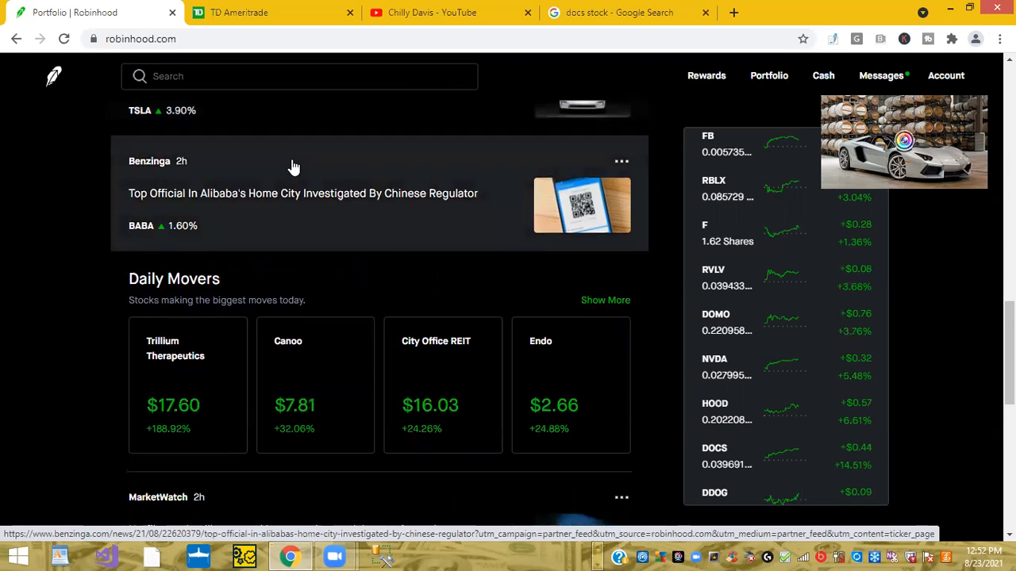
scroll("down", 3)
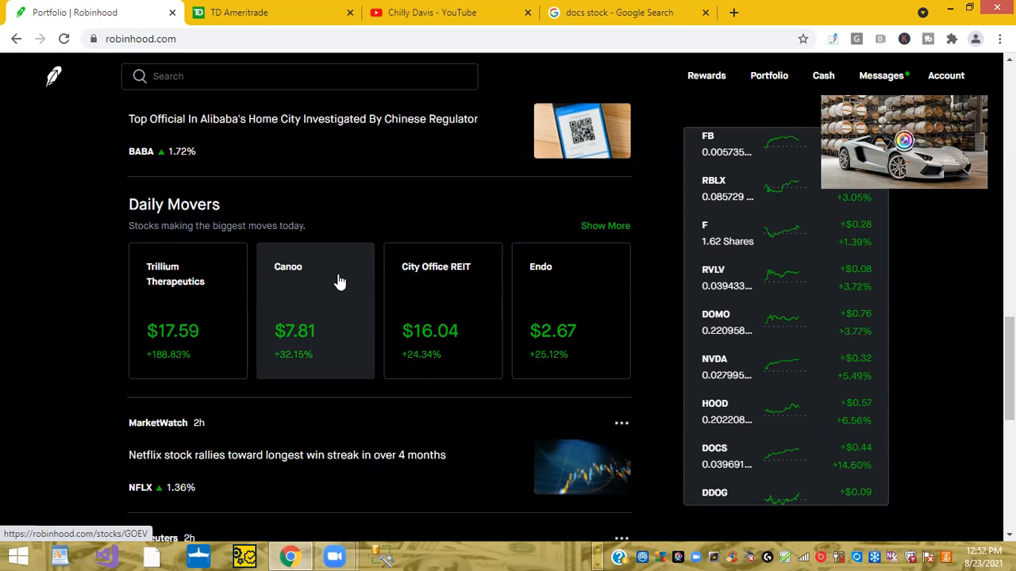
mouse_move(439, 288)
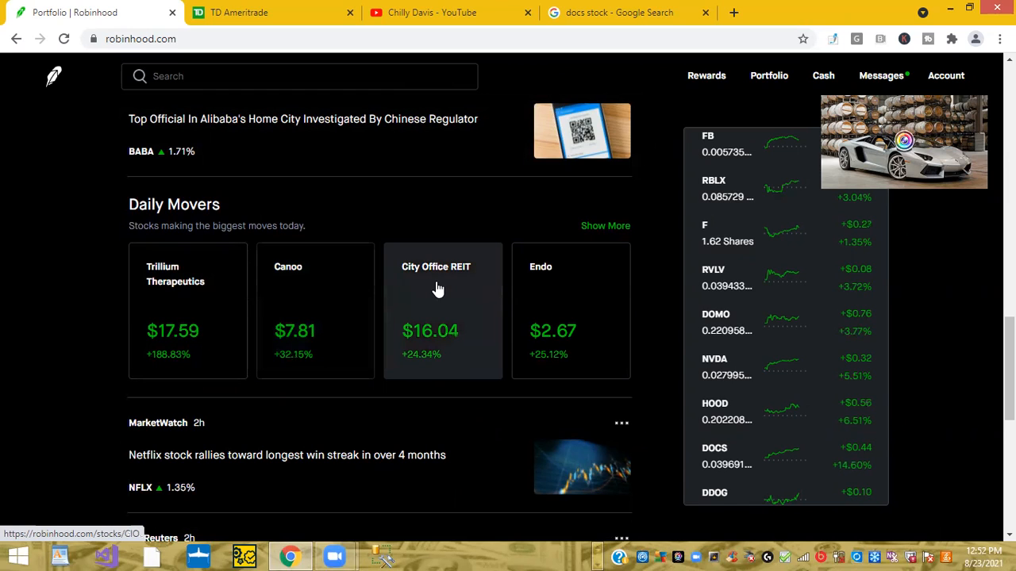
mouse_move(551, 293)
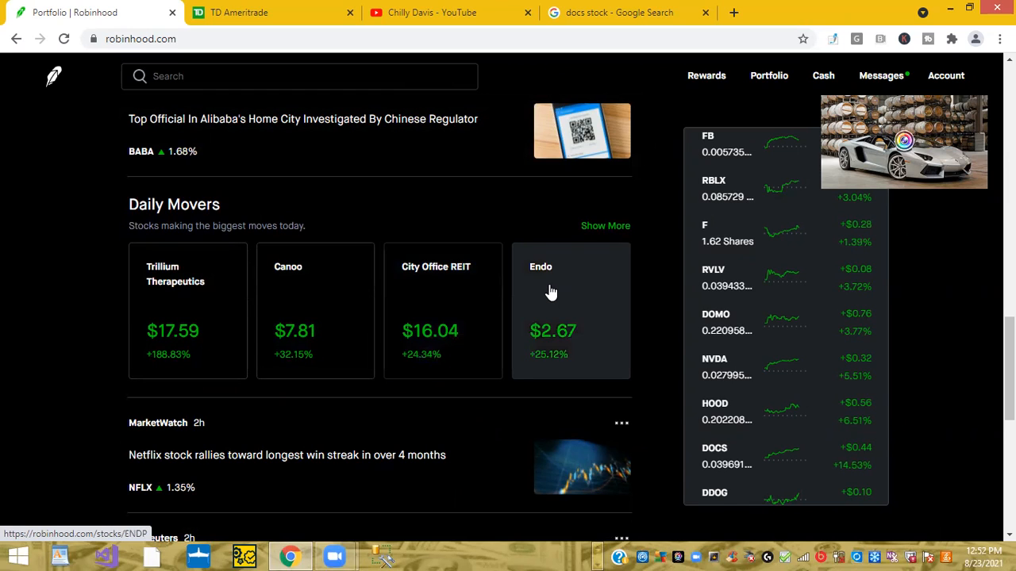
scroll("down", 3)
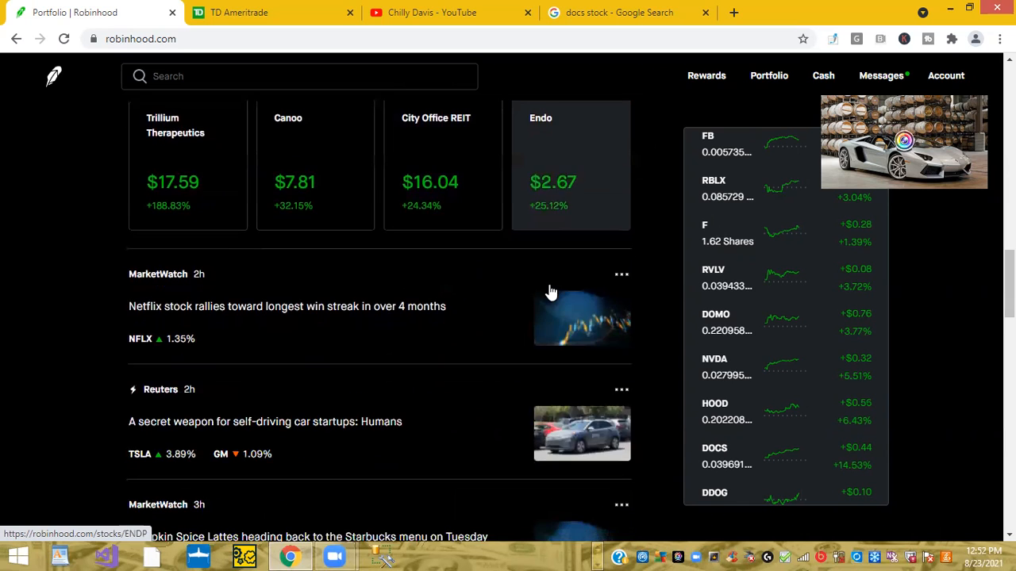
scroll("up", 3)
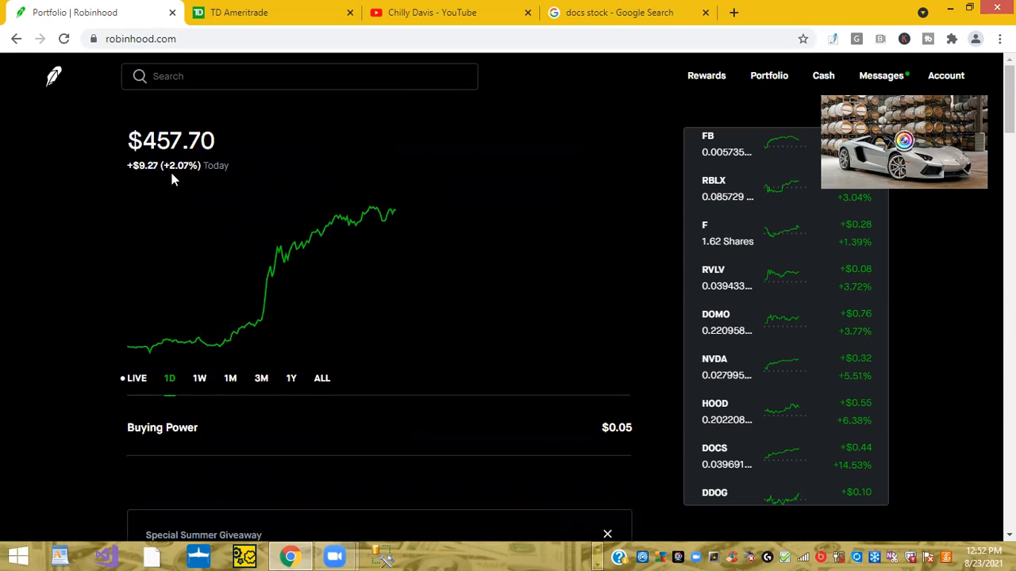
scroll("down", 3)
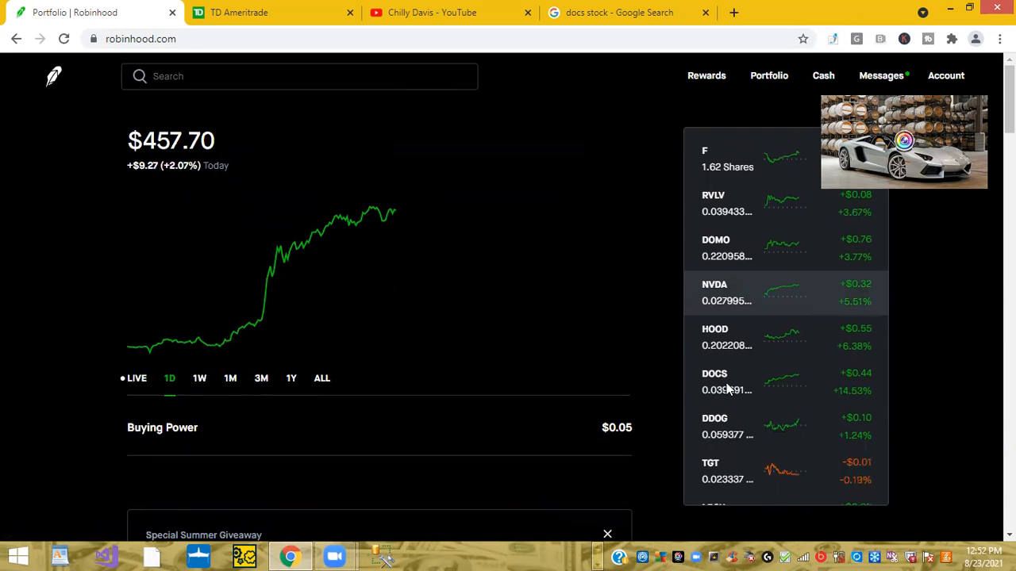
mouse_move(718, 389)
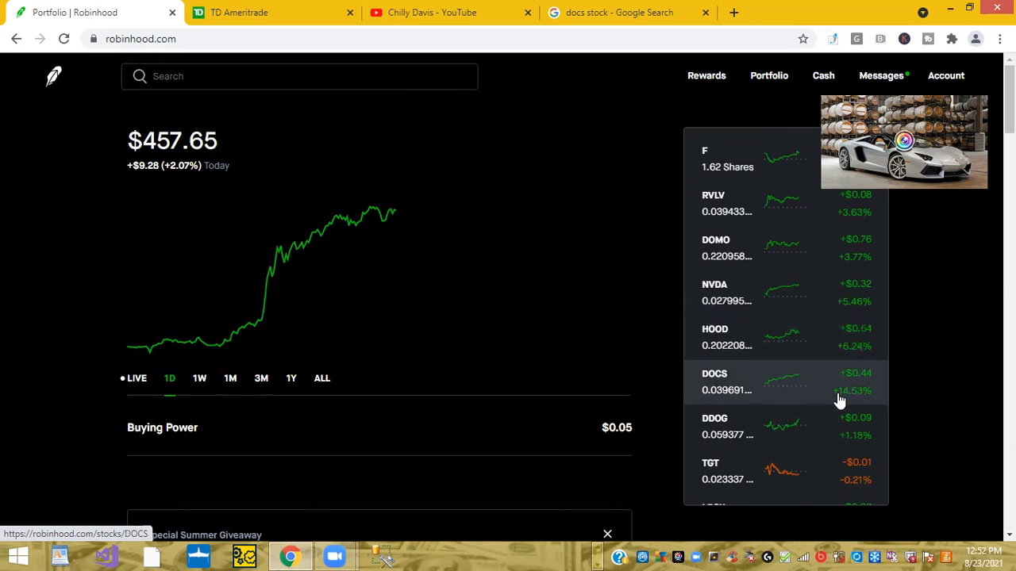
mouse_move(575, 305)
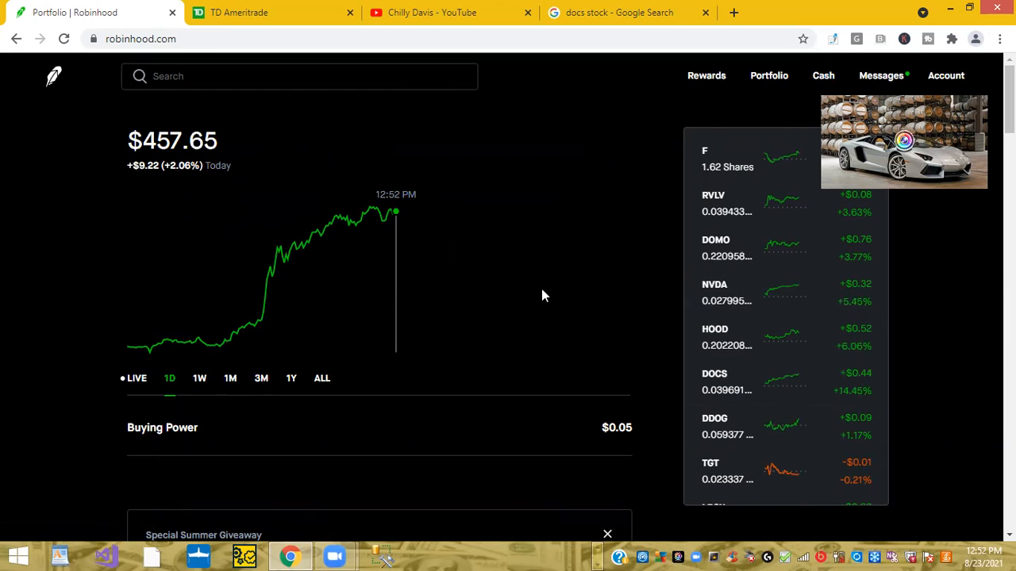
mouse_move(444, 93)
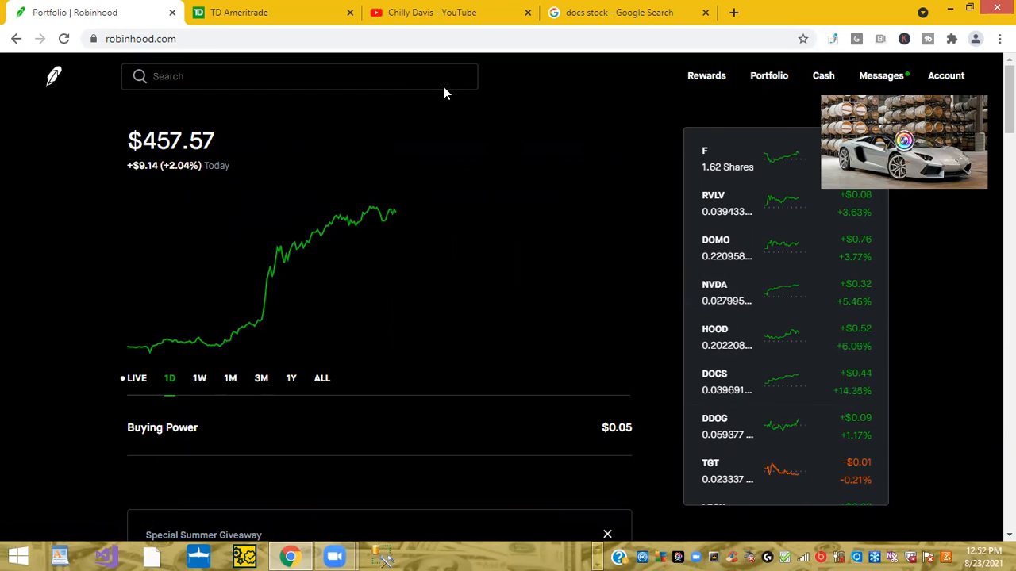